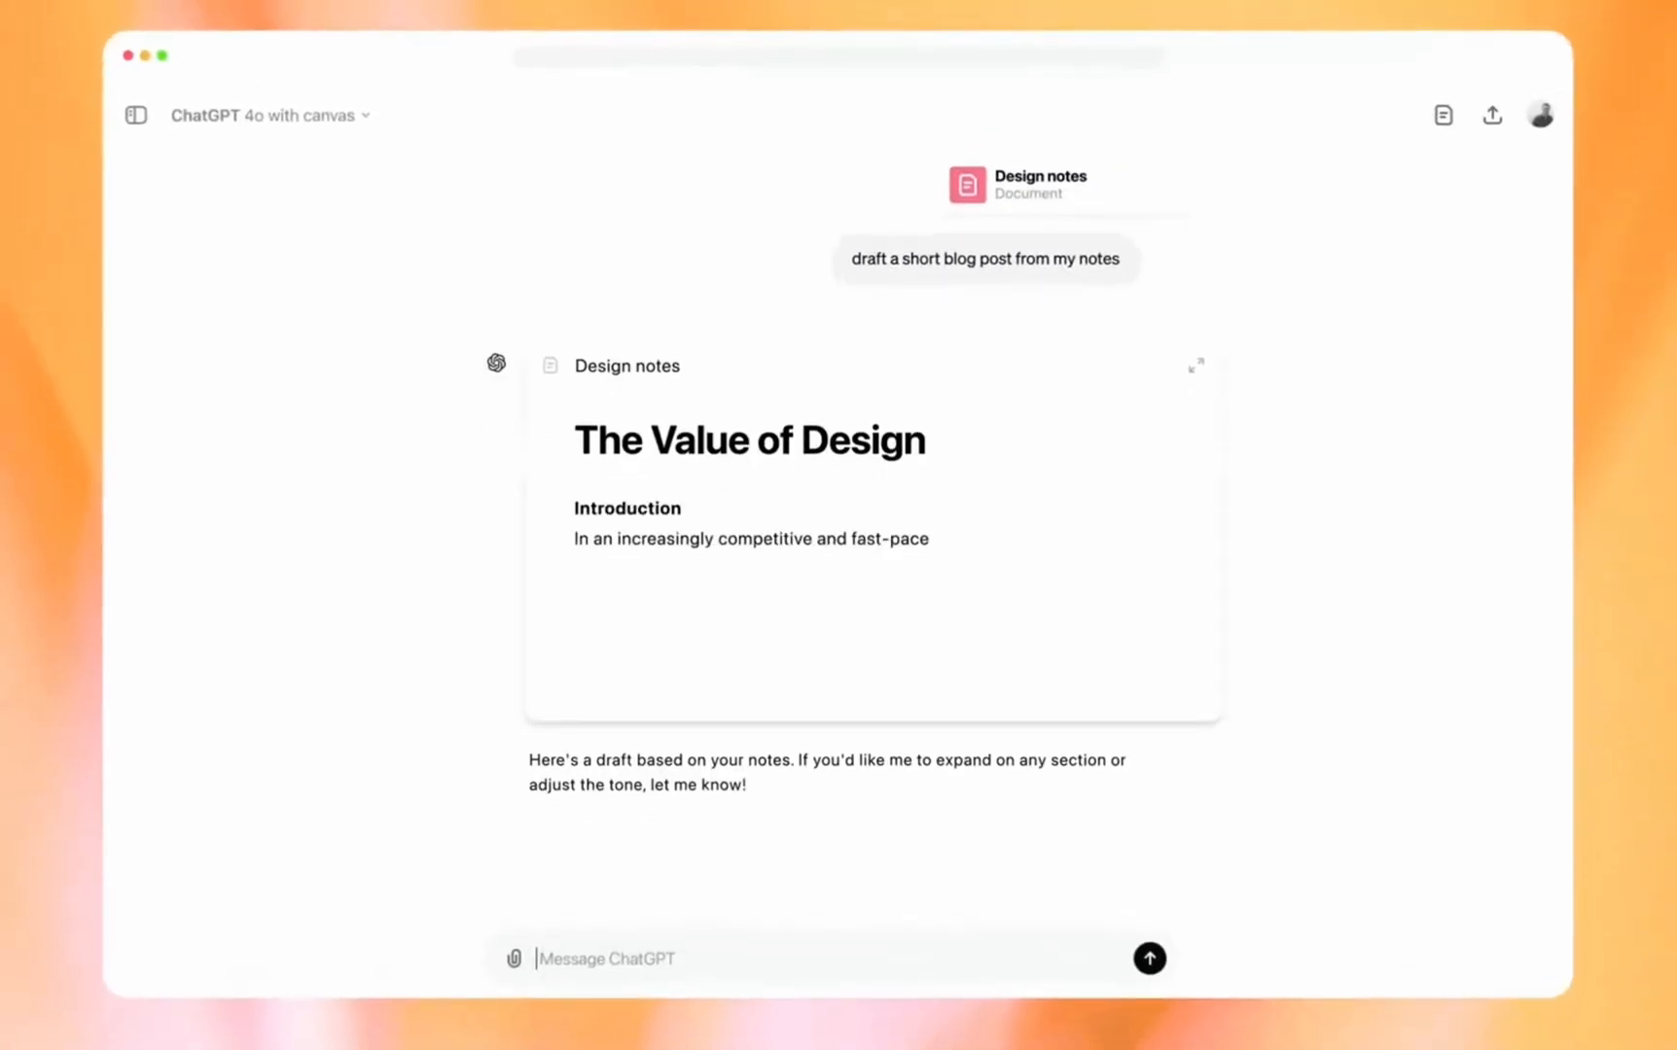
# - Expand the Design notes canvas card to view ChatGPT's brand-example suggestion with its Apply option
pyautogui.click(1196, 365)
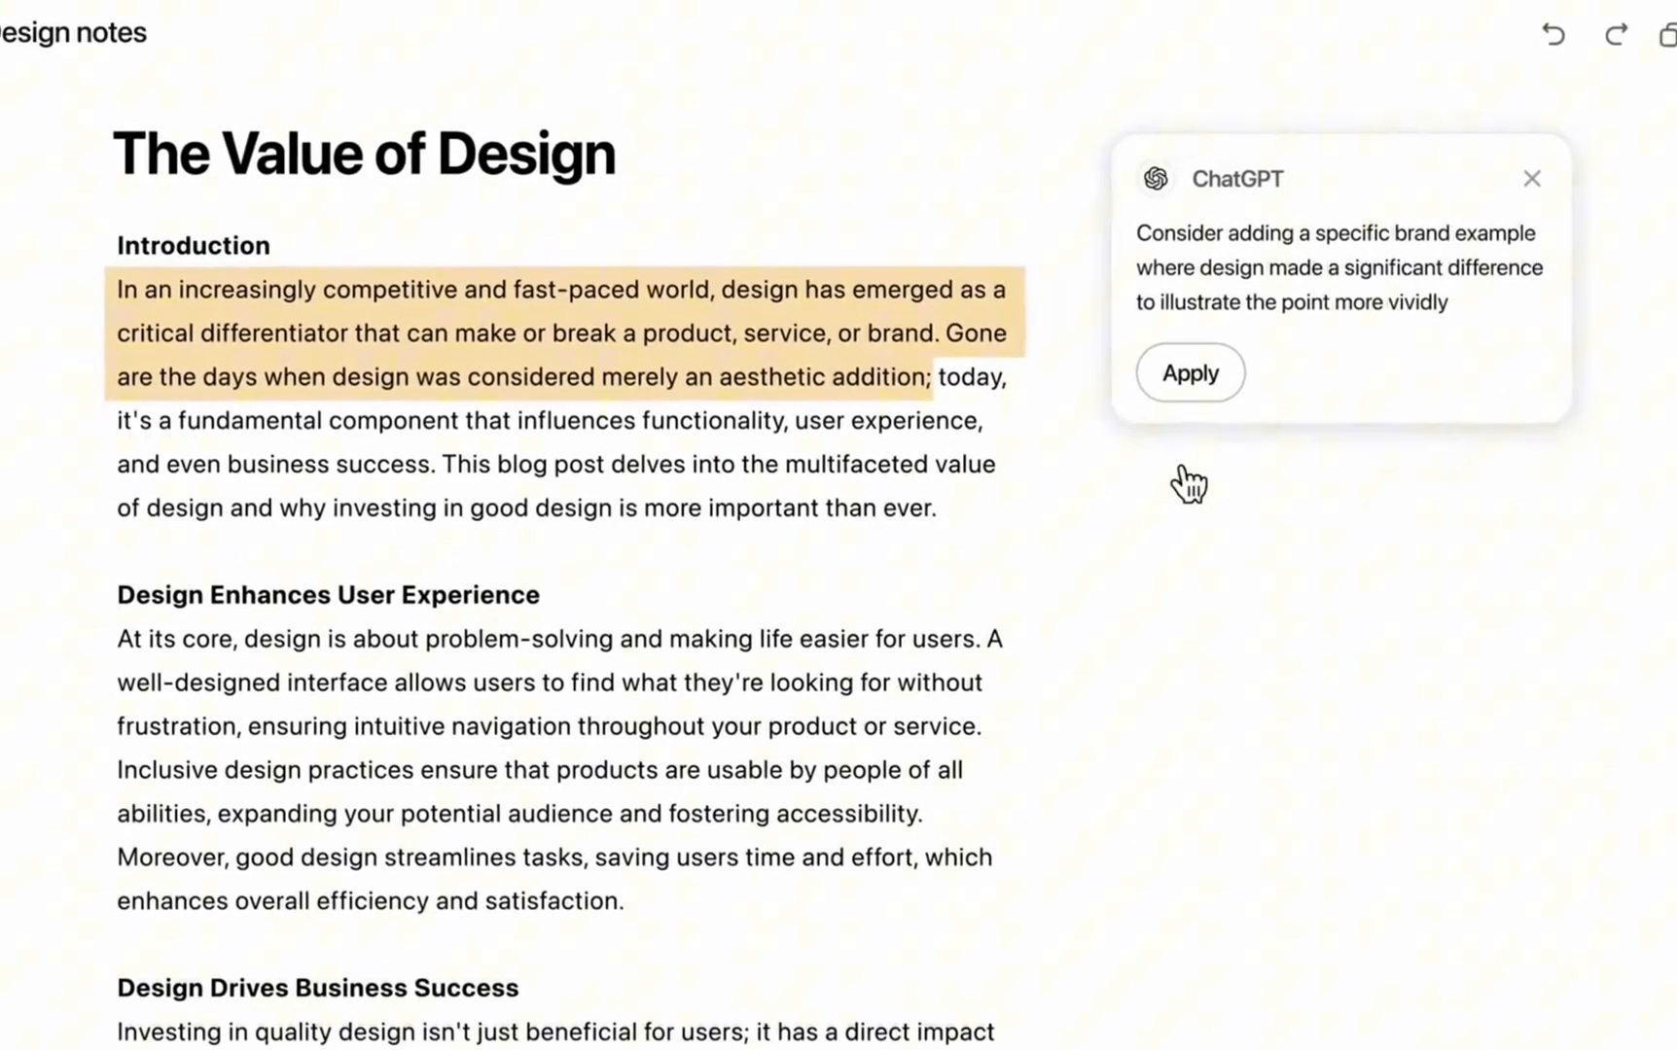
pyautogui.click(1533, 179)
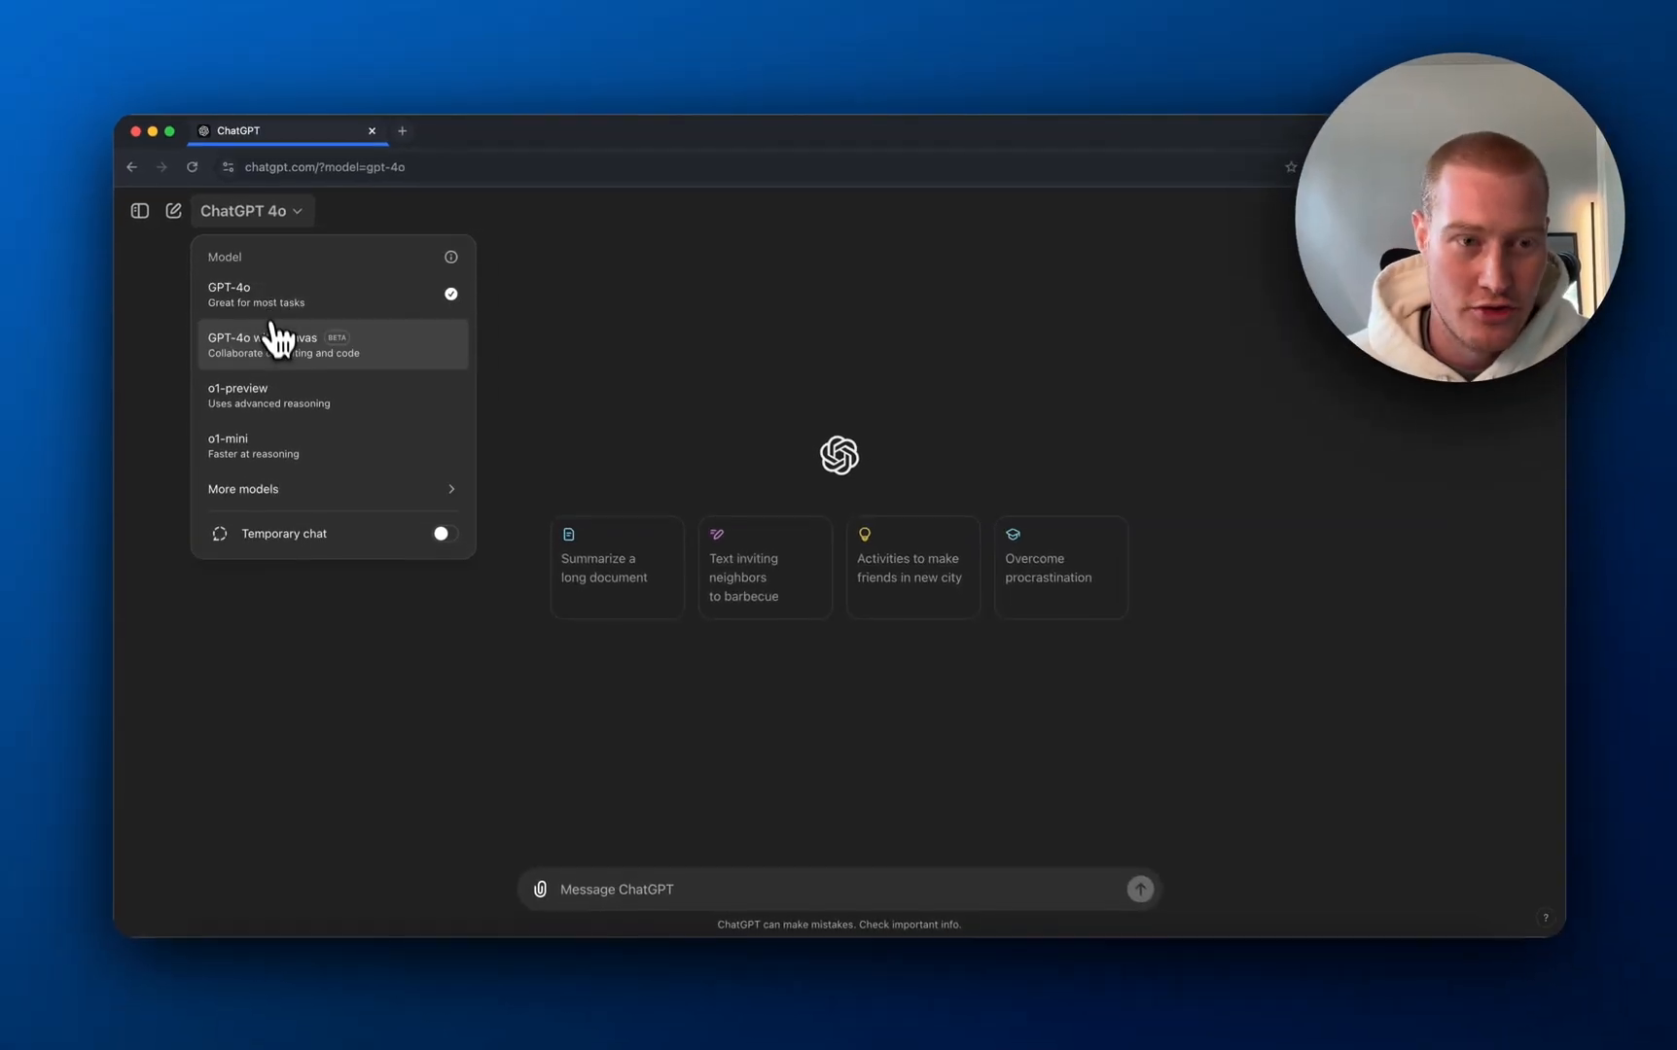
pyautogui.moveTo(280, 363)
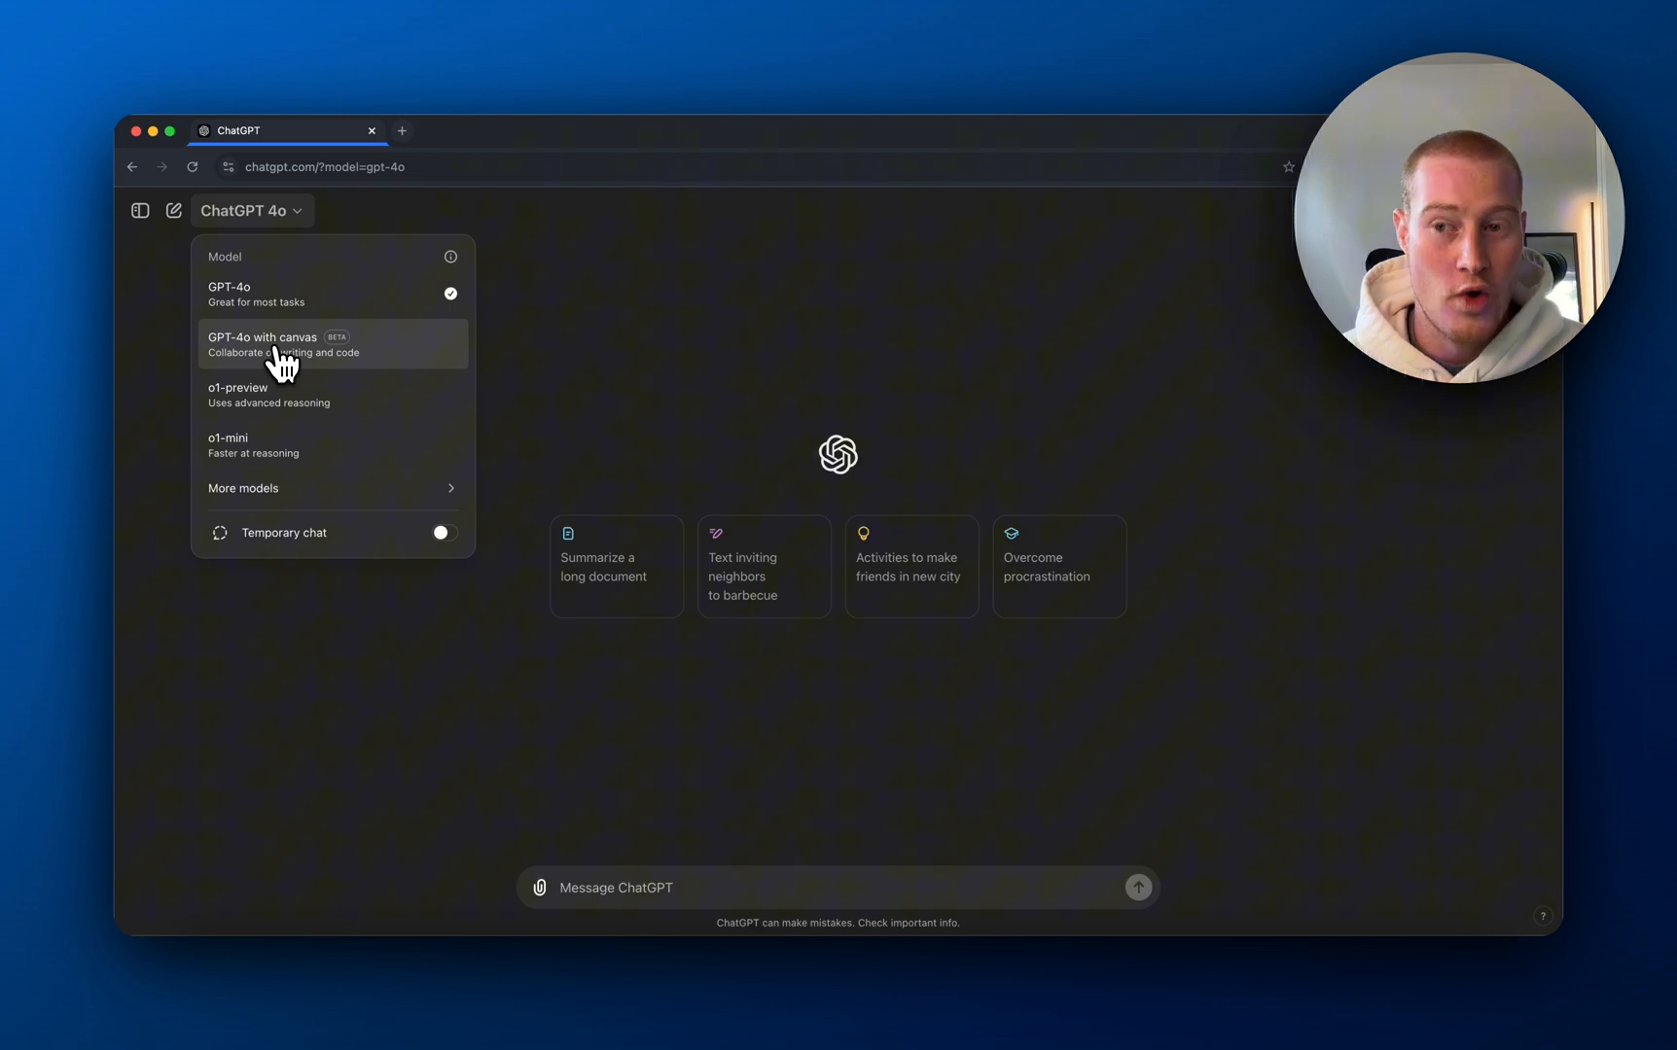
# - Choose the GPT-4o with canvas model for the new chat
pyautogui.click(262, 344)
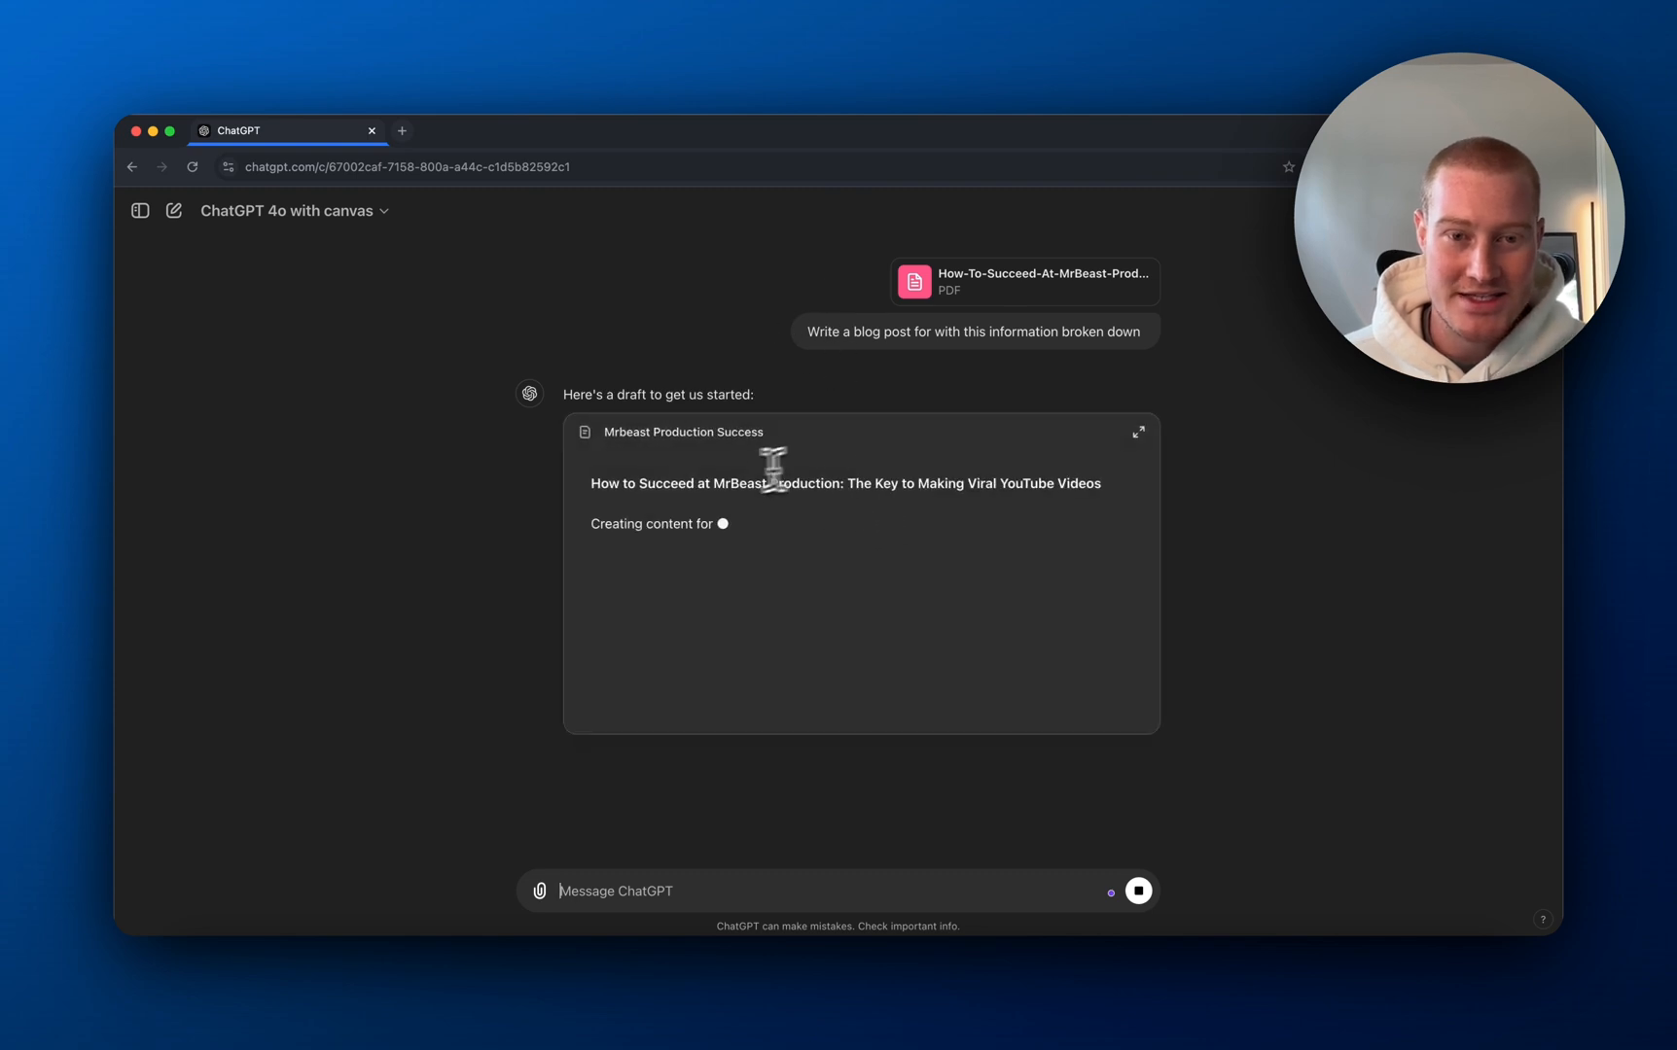
# - Expand the Mrbeast Production Success draft and shorten it by about 75% while keeping key messages
pyautogui.click(1138, 432)
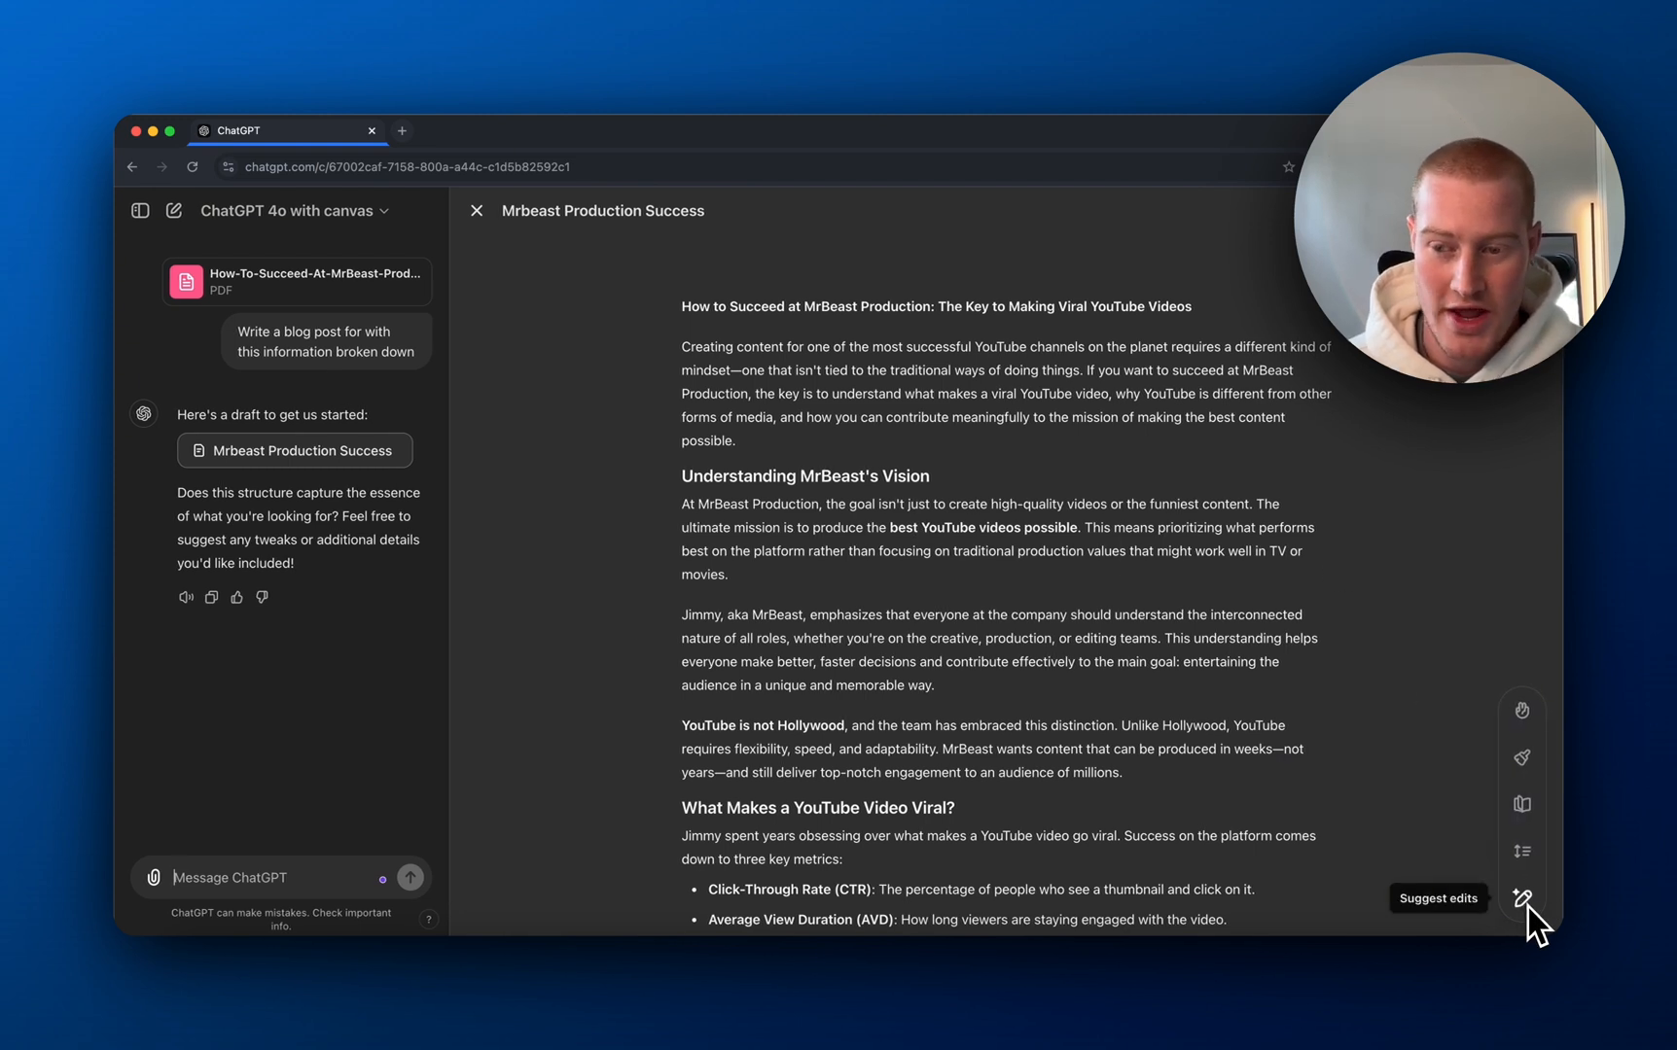
pyautogui.moveTo(1521, 712)
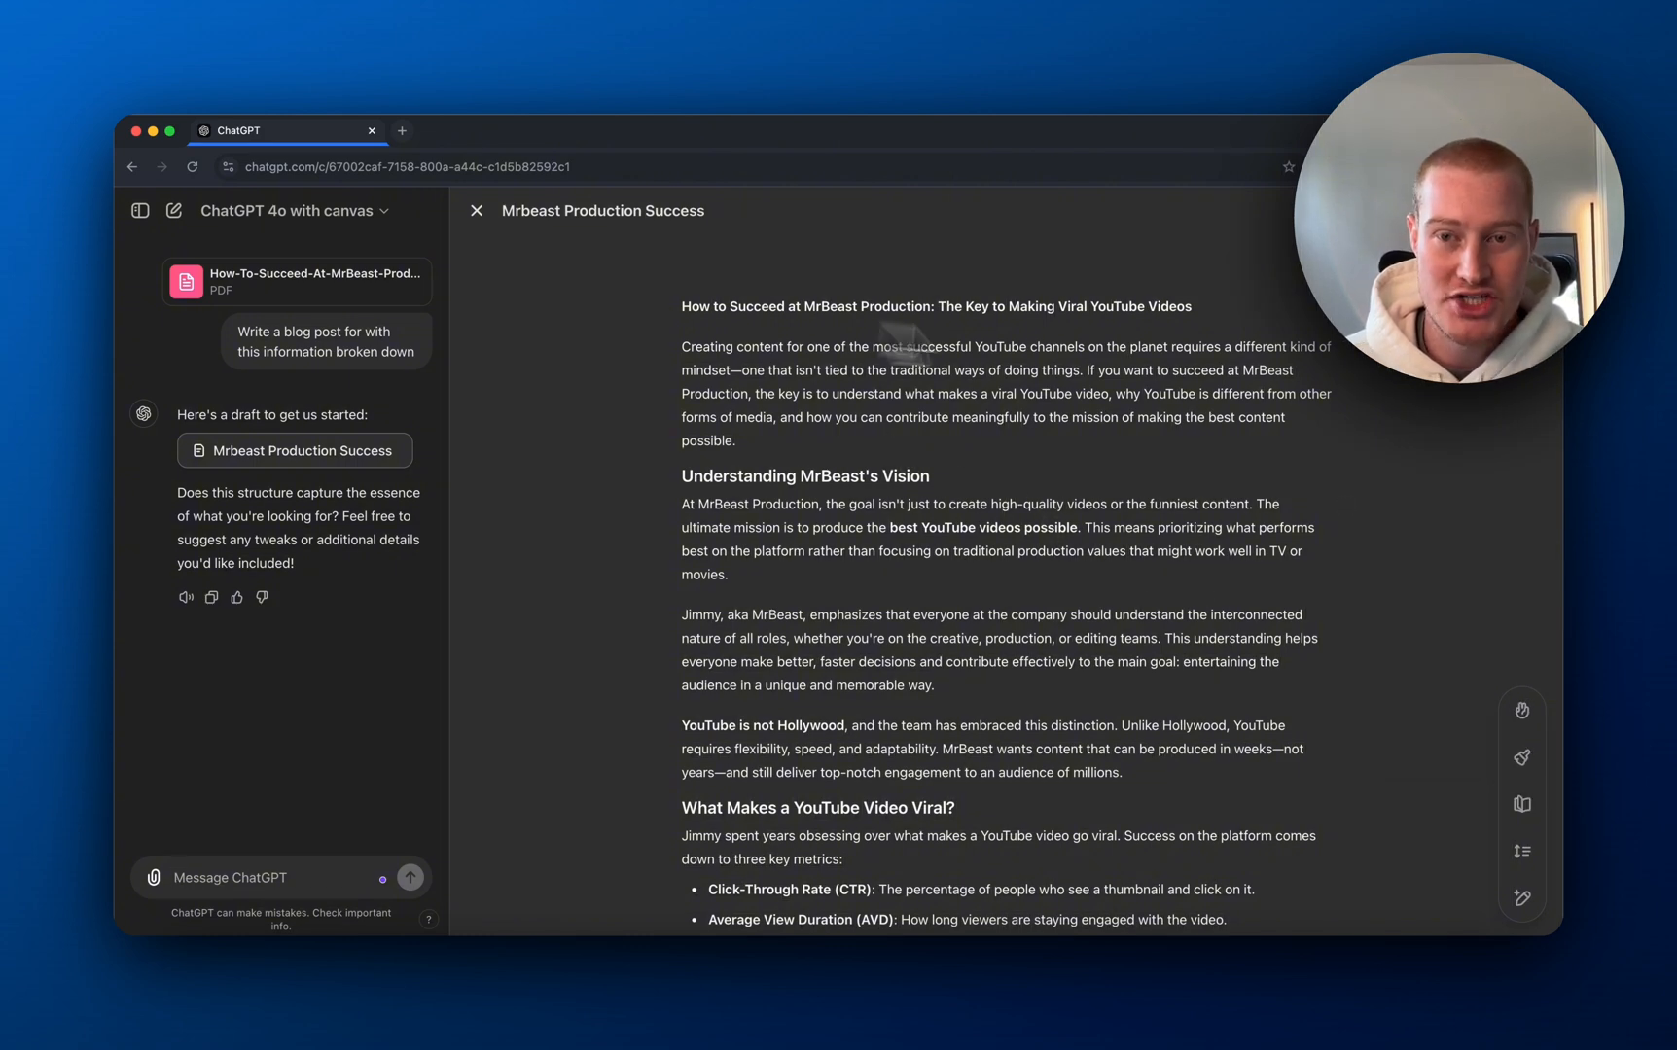
pyautogui.moveTo(1521, 852)
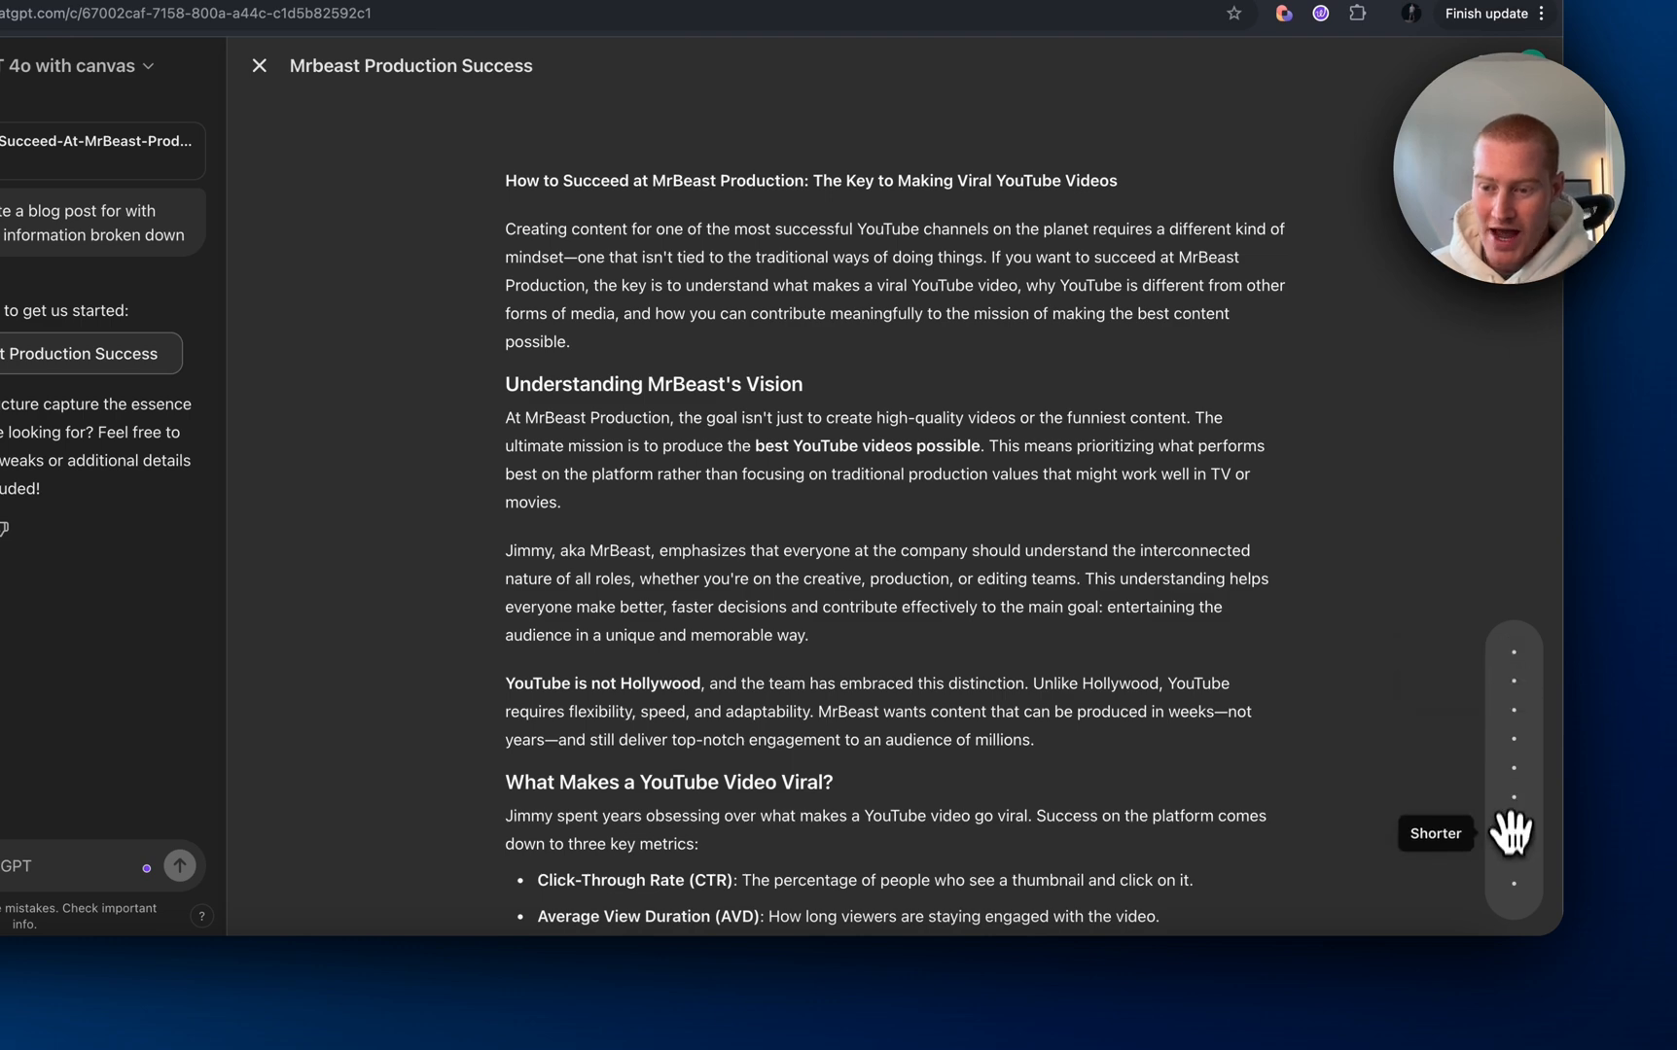
pyautogui.click(1513, 832)
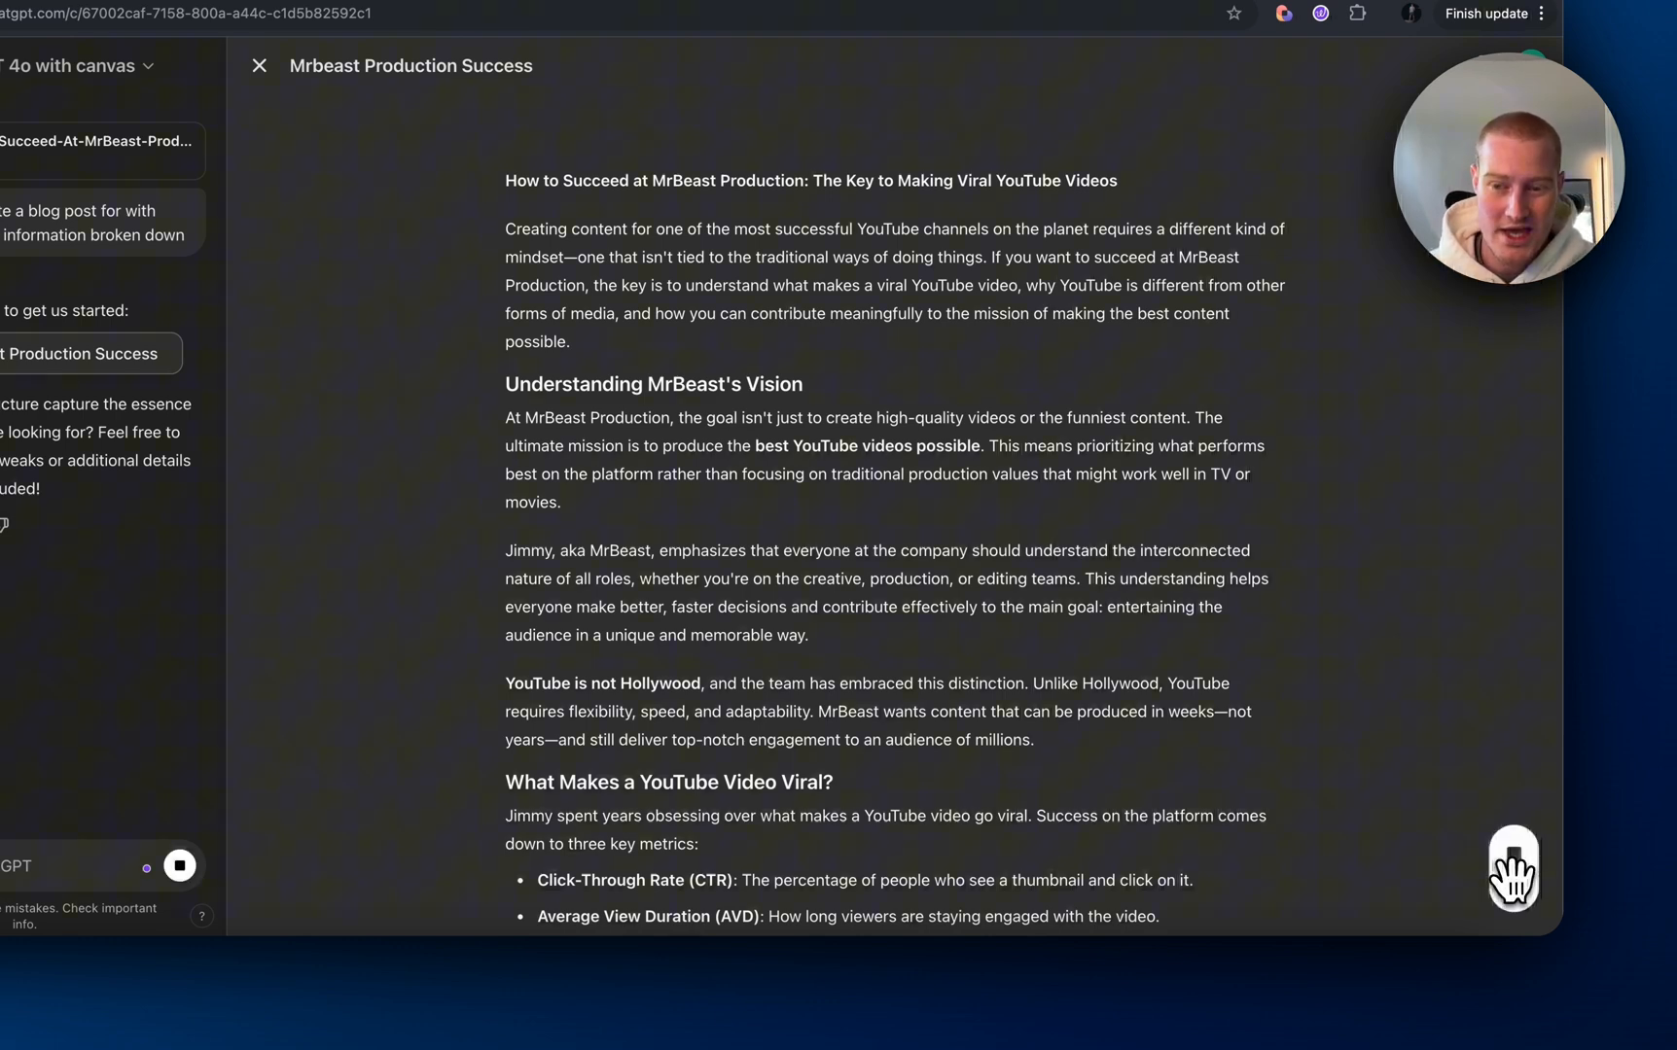
pyautogui.scroll(-3)
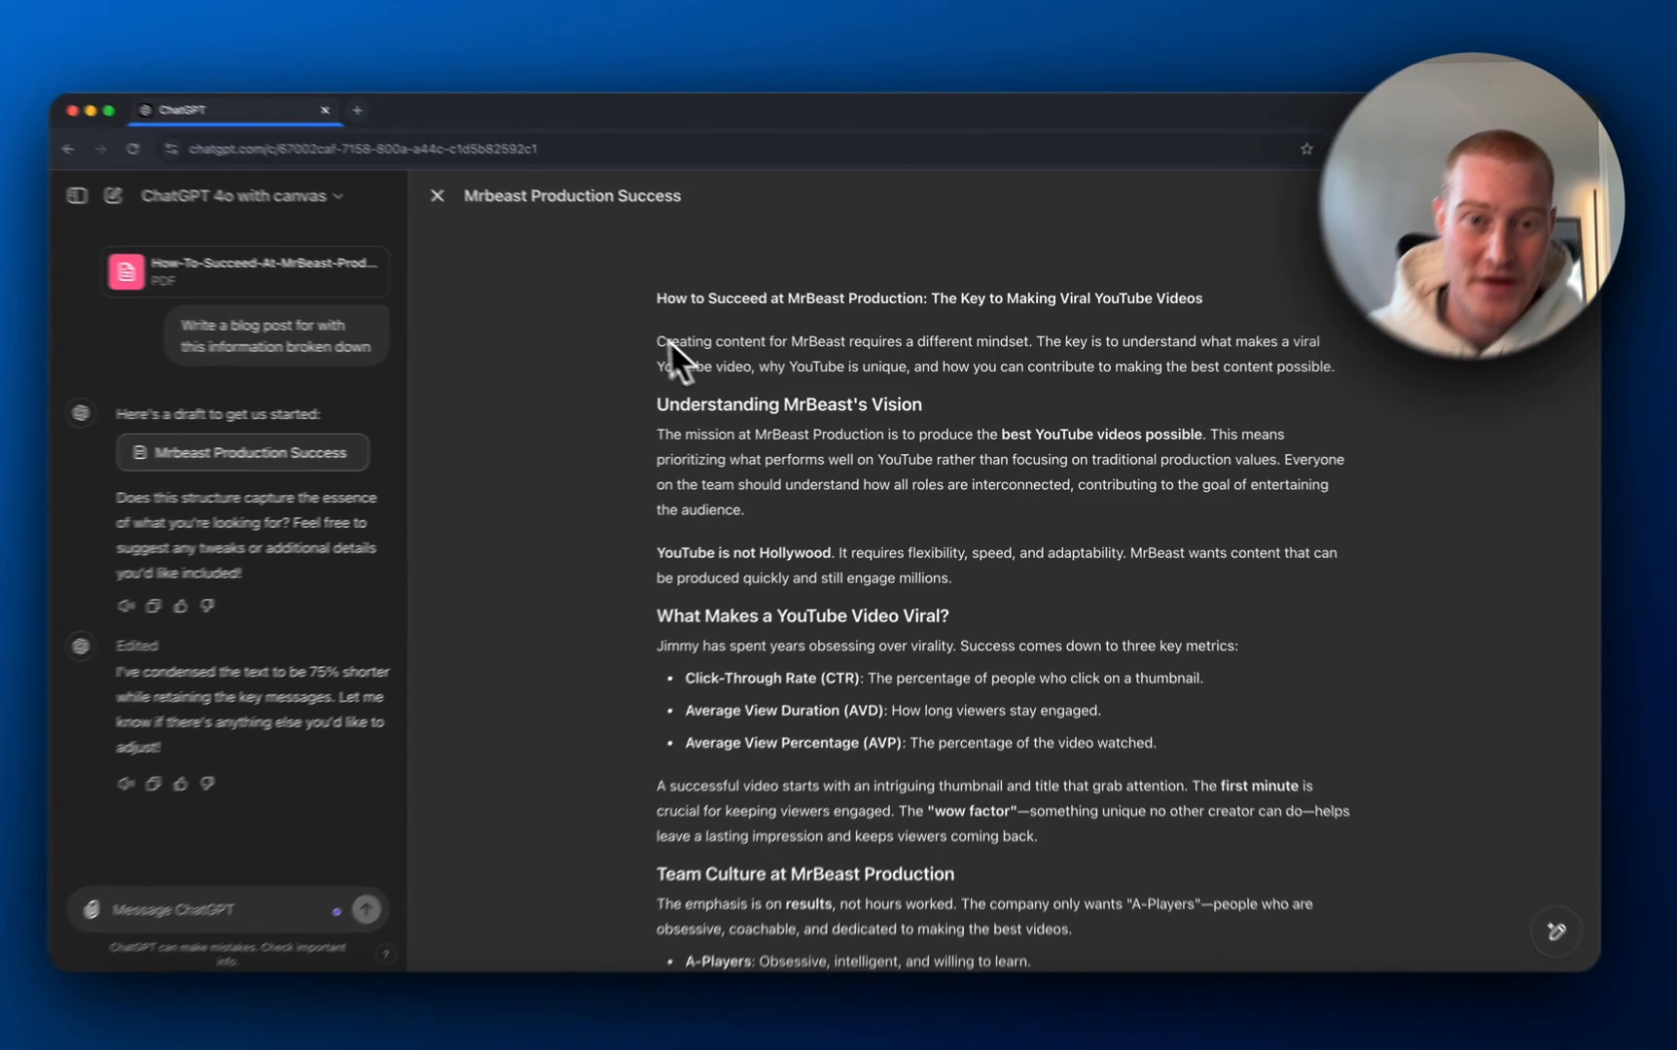
pyautogui.scroll(-3)
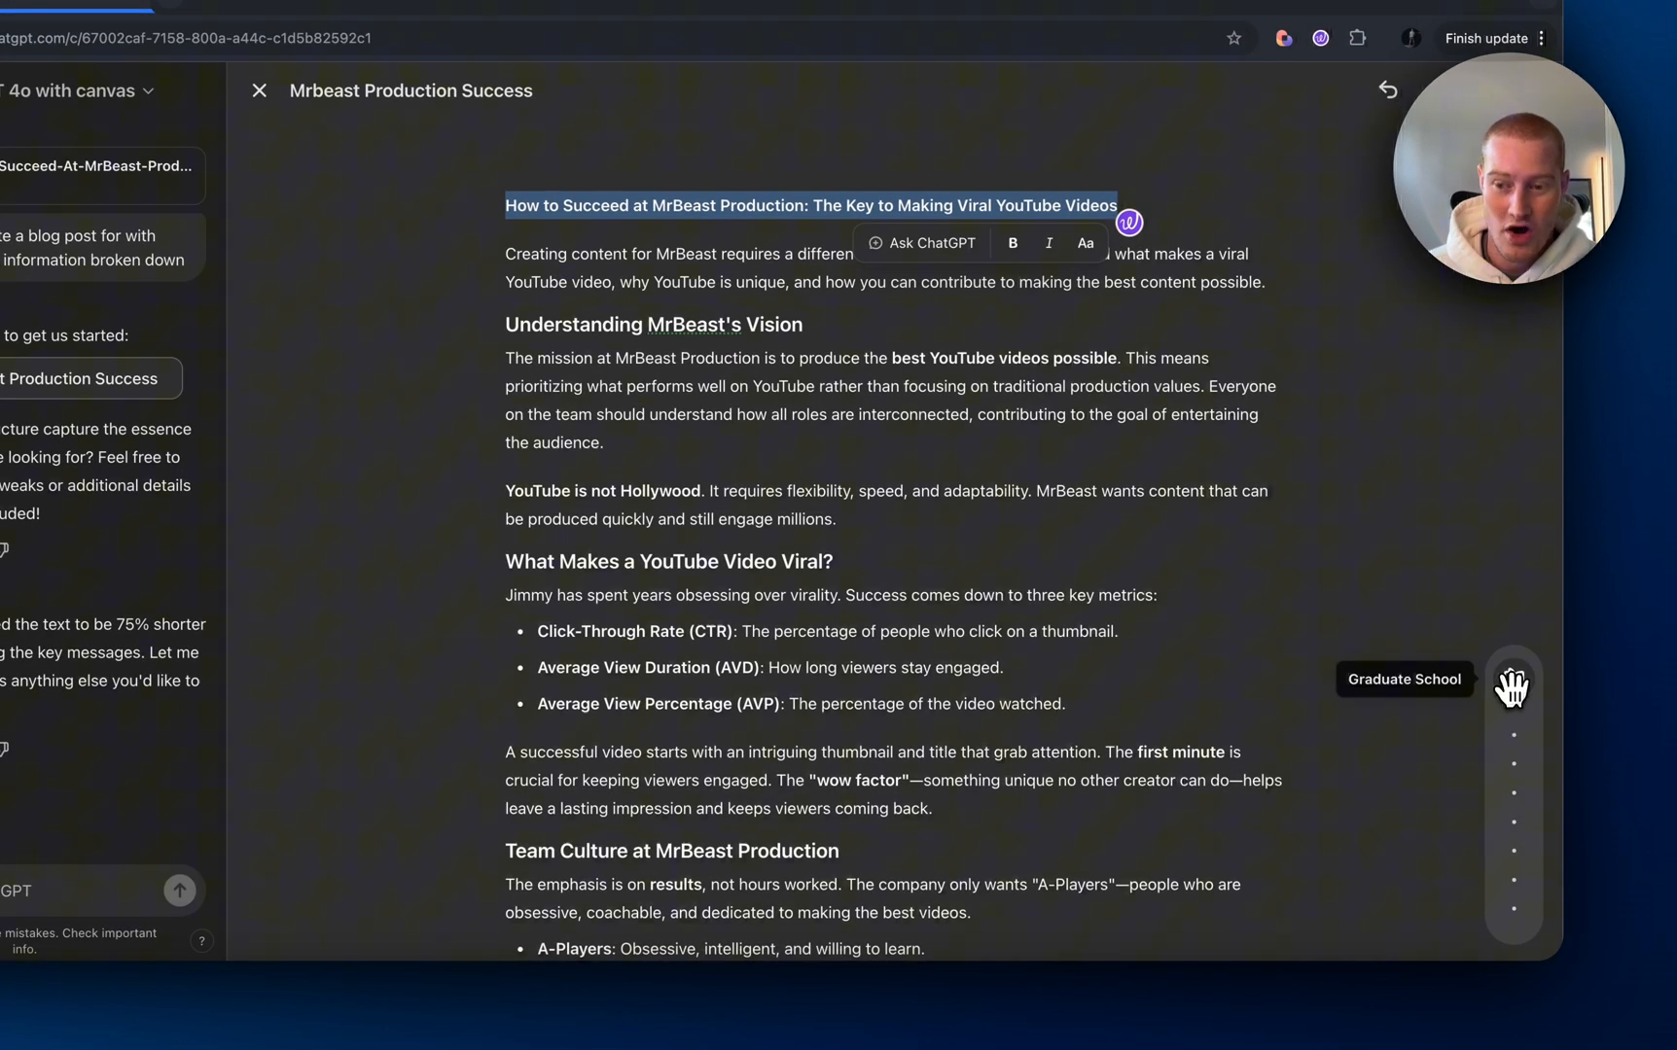
pyautogui.moveTo(1513, 870)
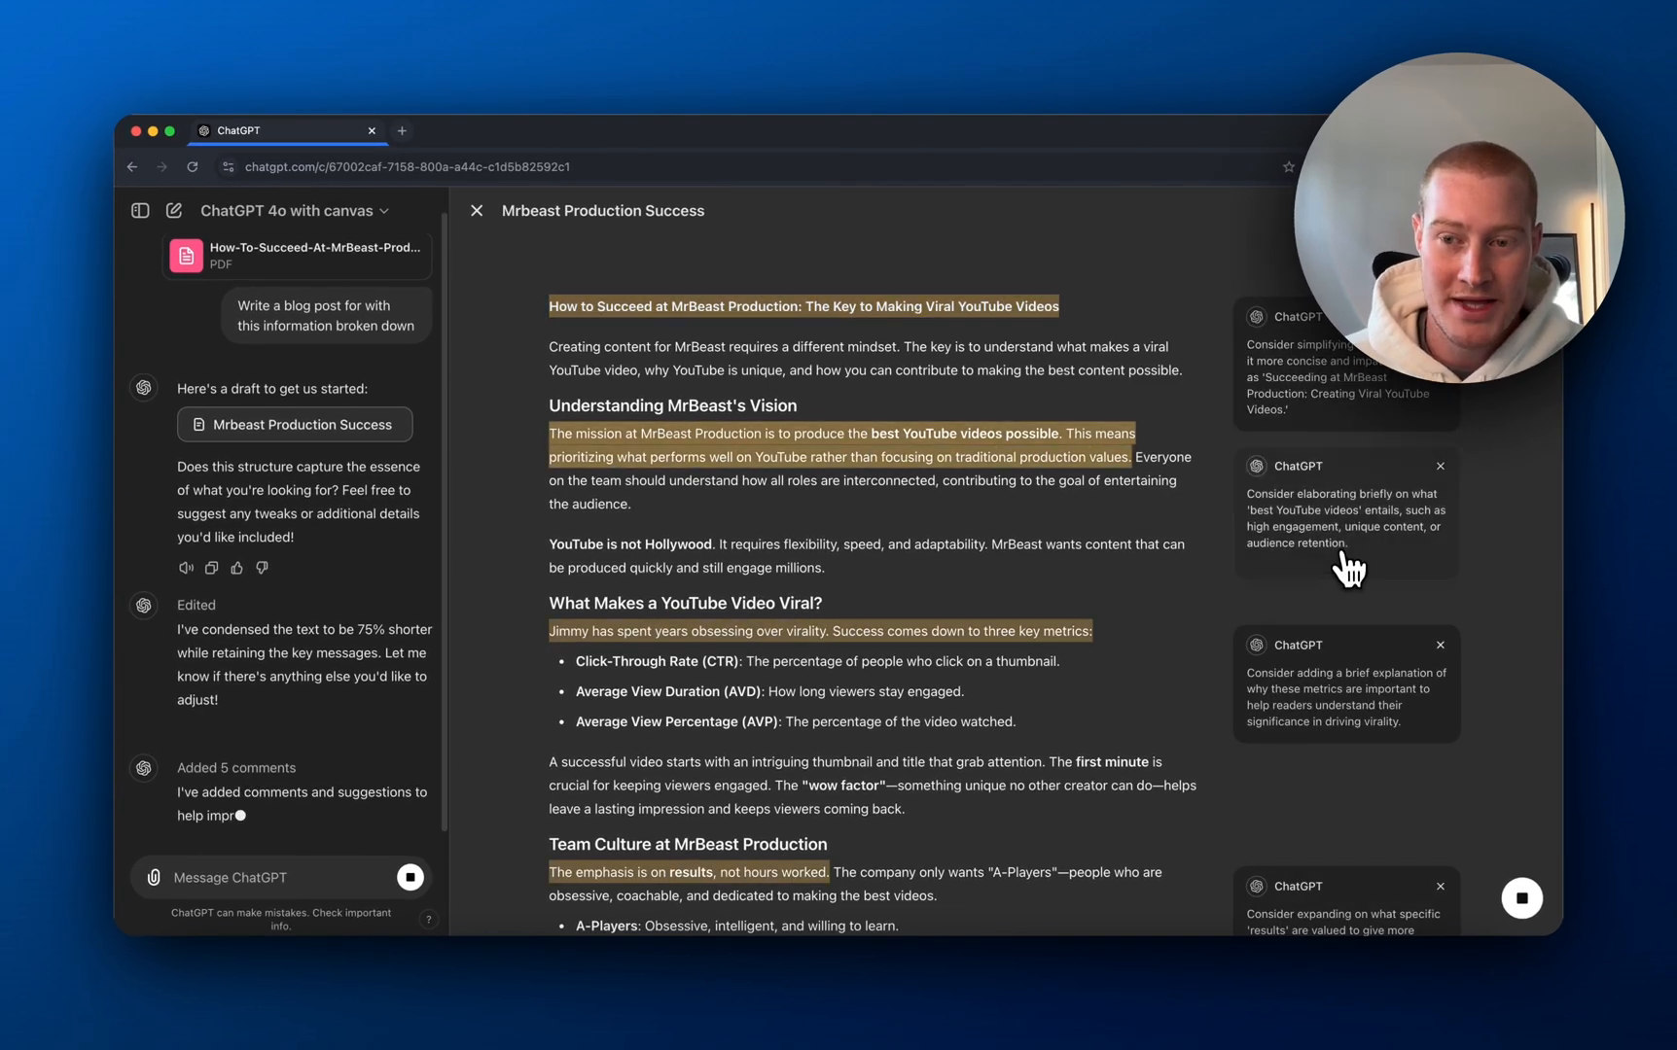
# - Review ChatGPT's five improvement comments on the shortened post
pyautogui.scroll(-3)
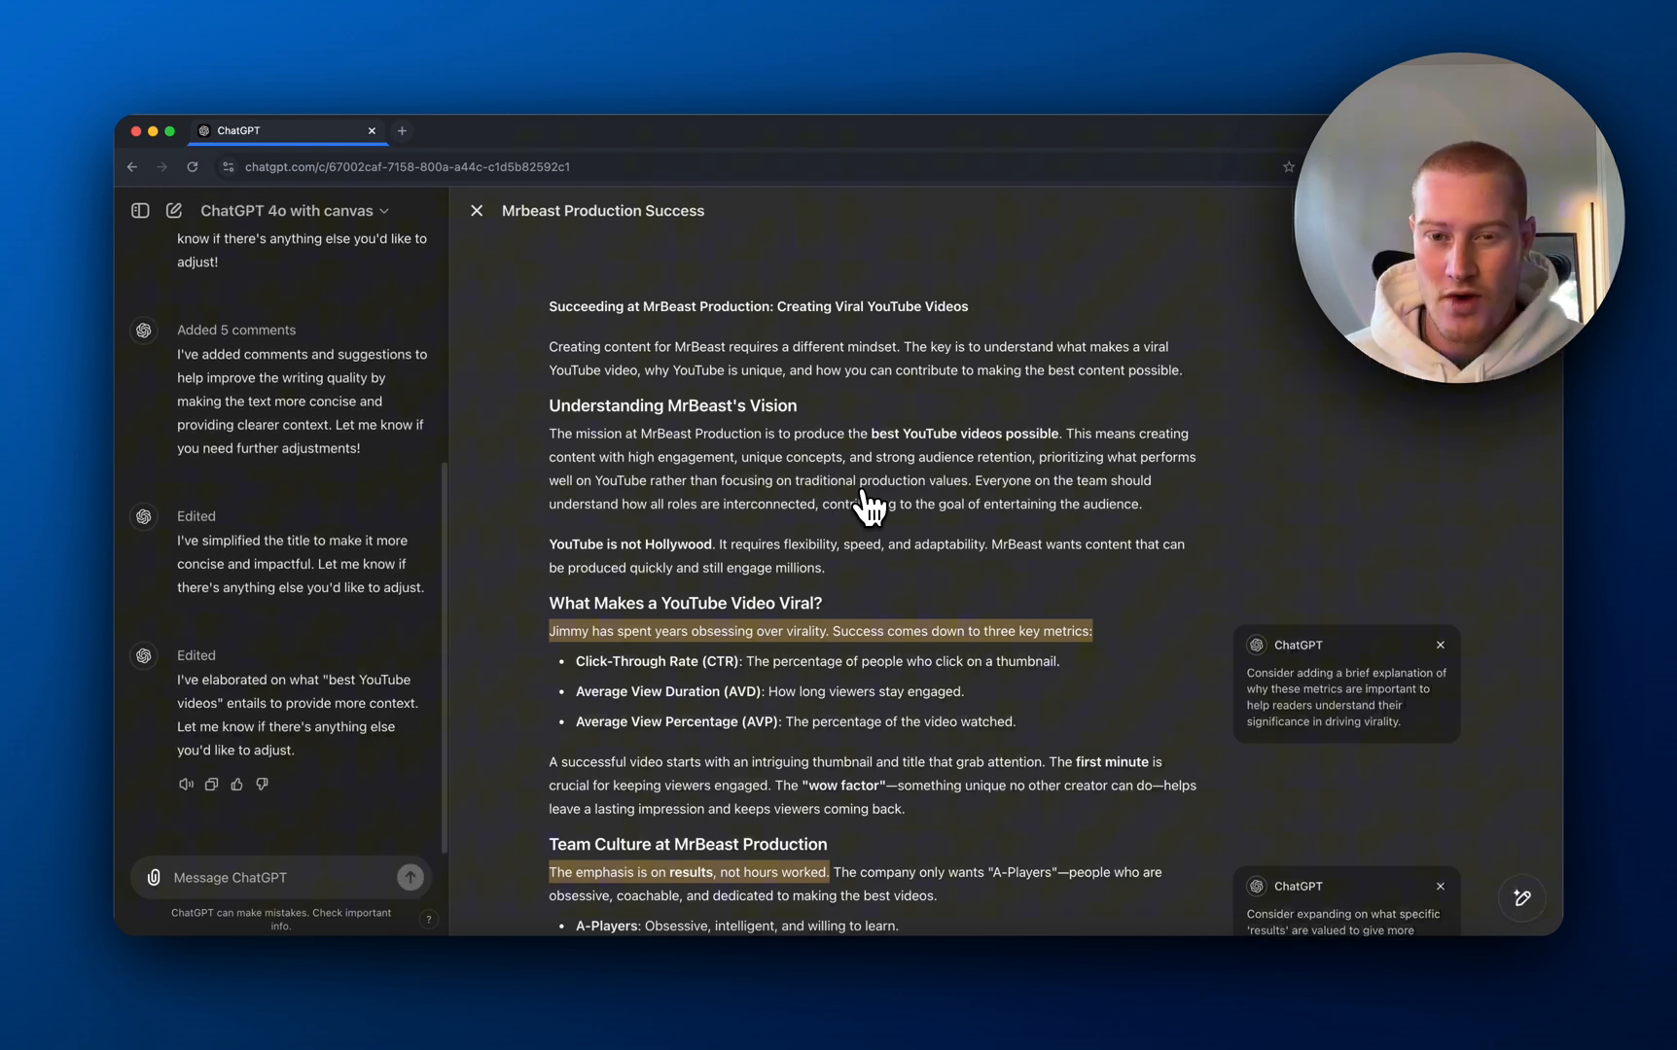
pyautogui.moveTo(893, 486)
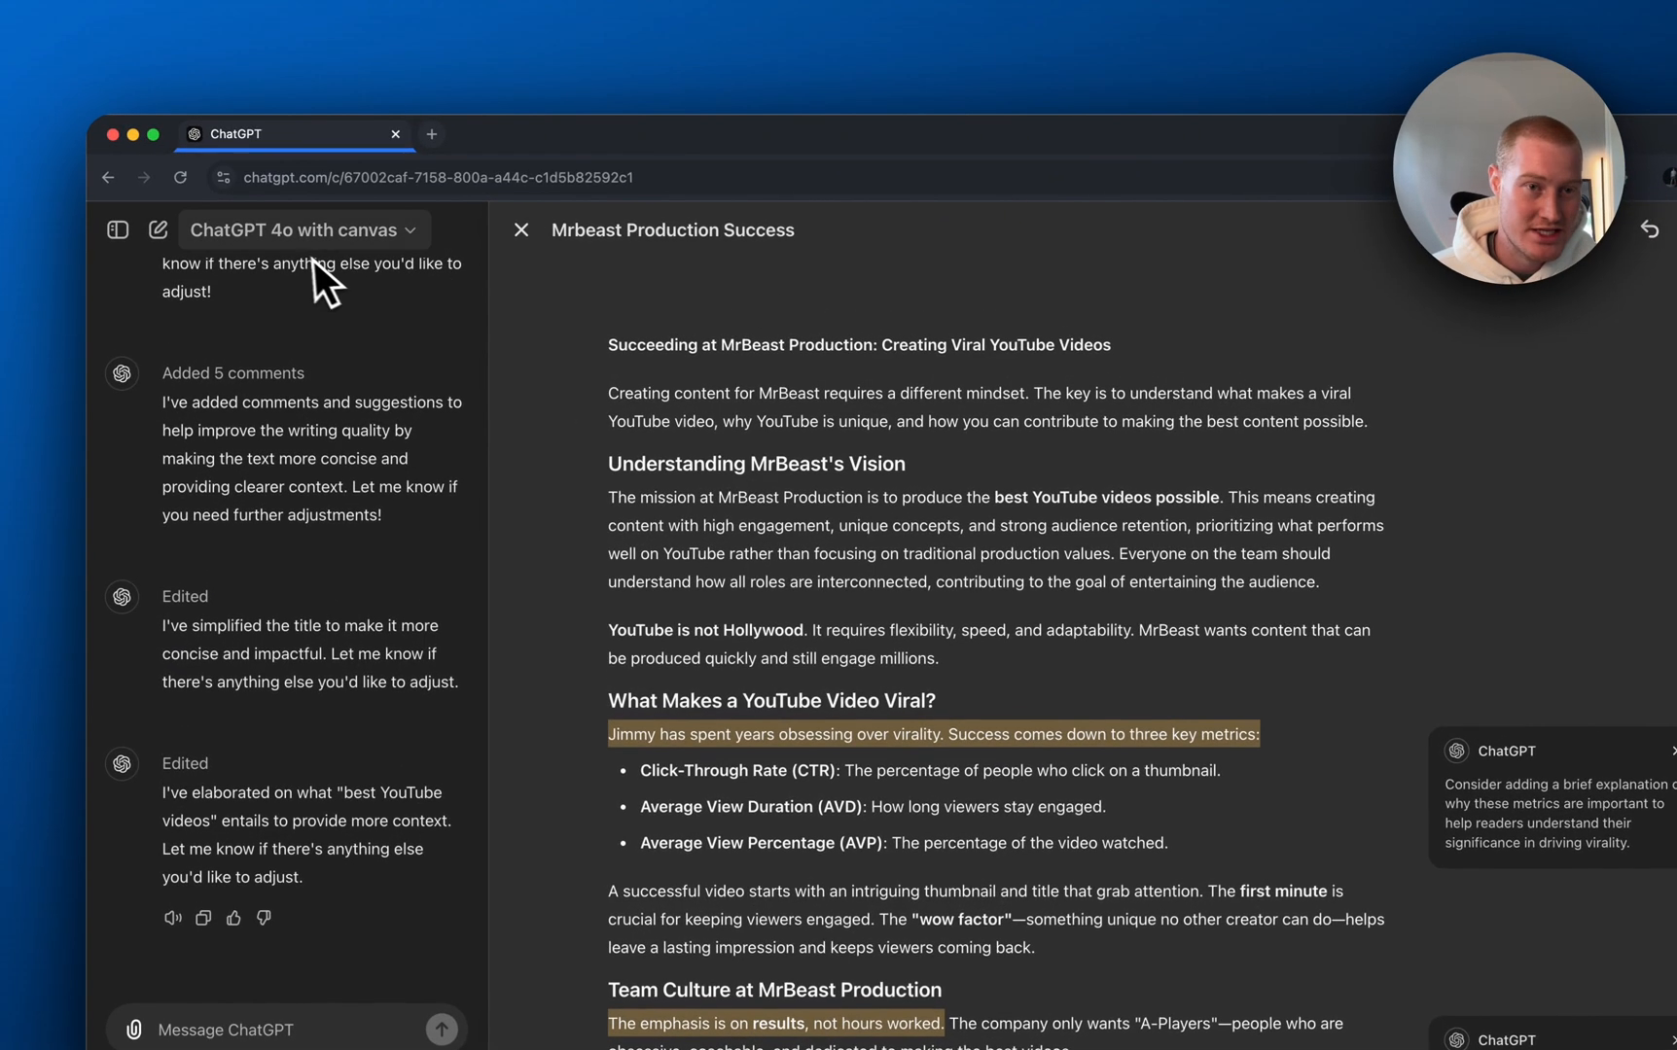
pyautogui.moveTo(393, 342)
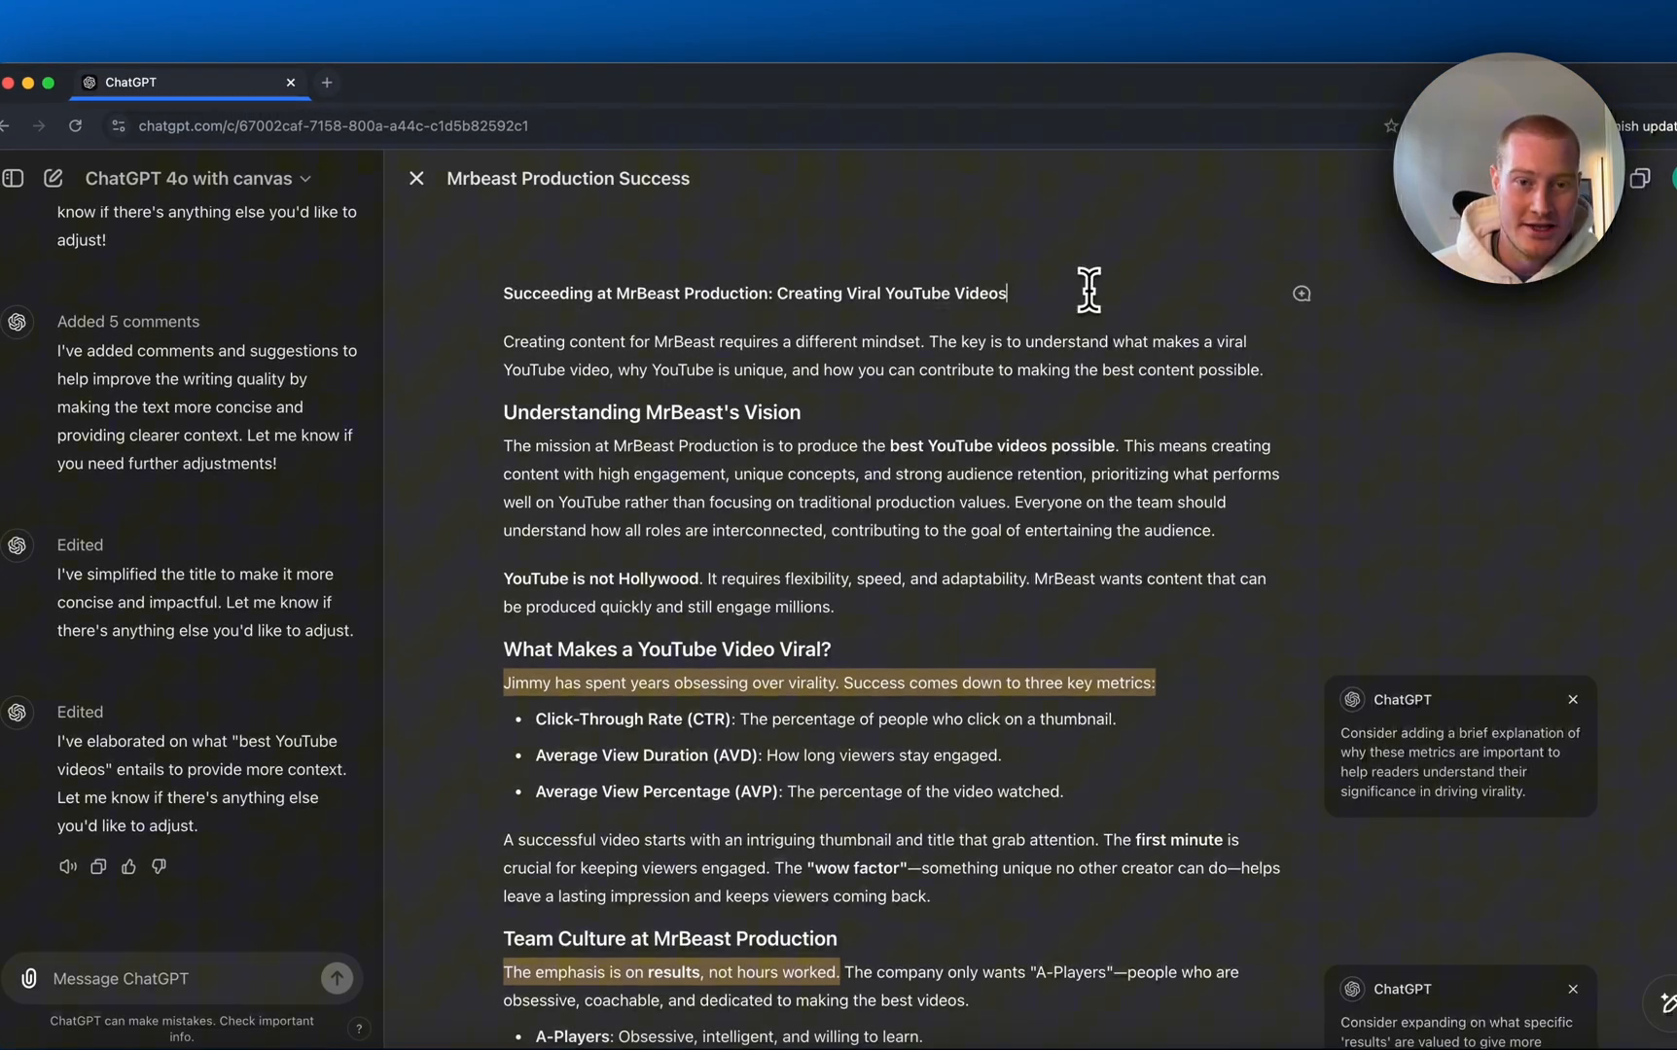
# - Select the post title and ask ChatGPT to 'make this better', yielding a more compelling title
pyautogui.moveTo(504, 294); pyautogui.dragTo(1004, 294)
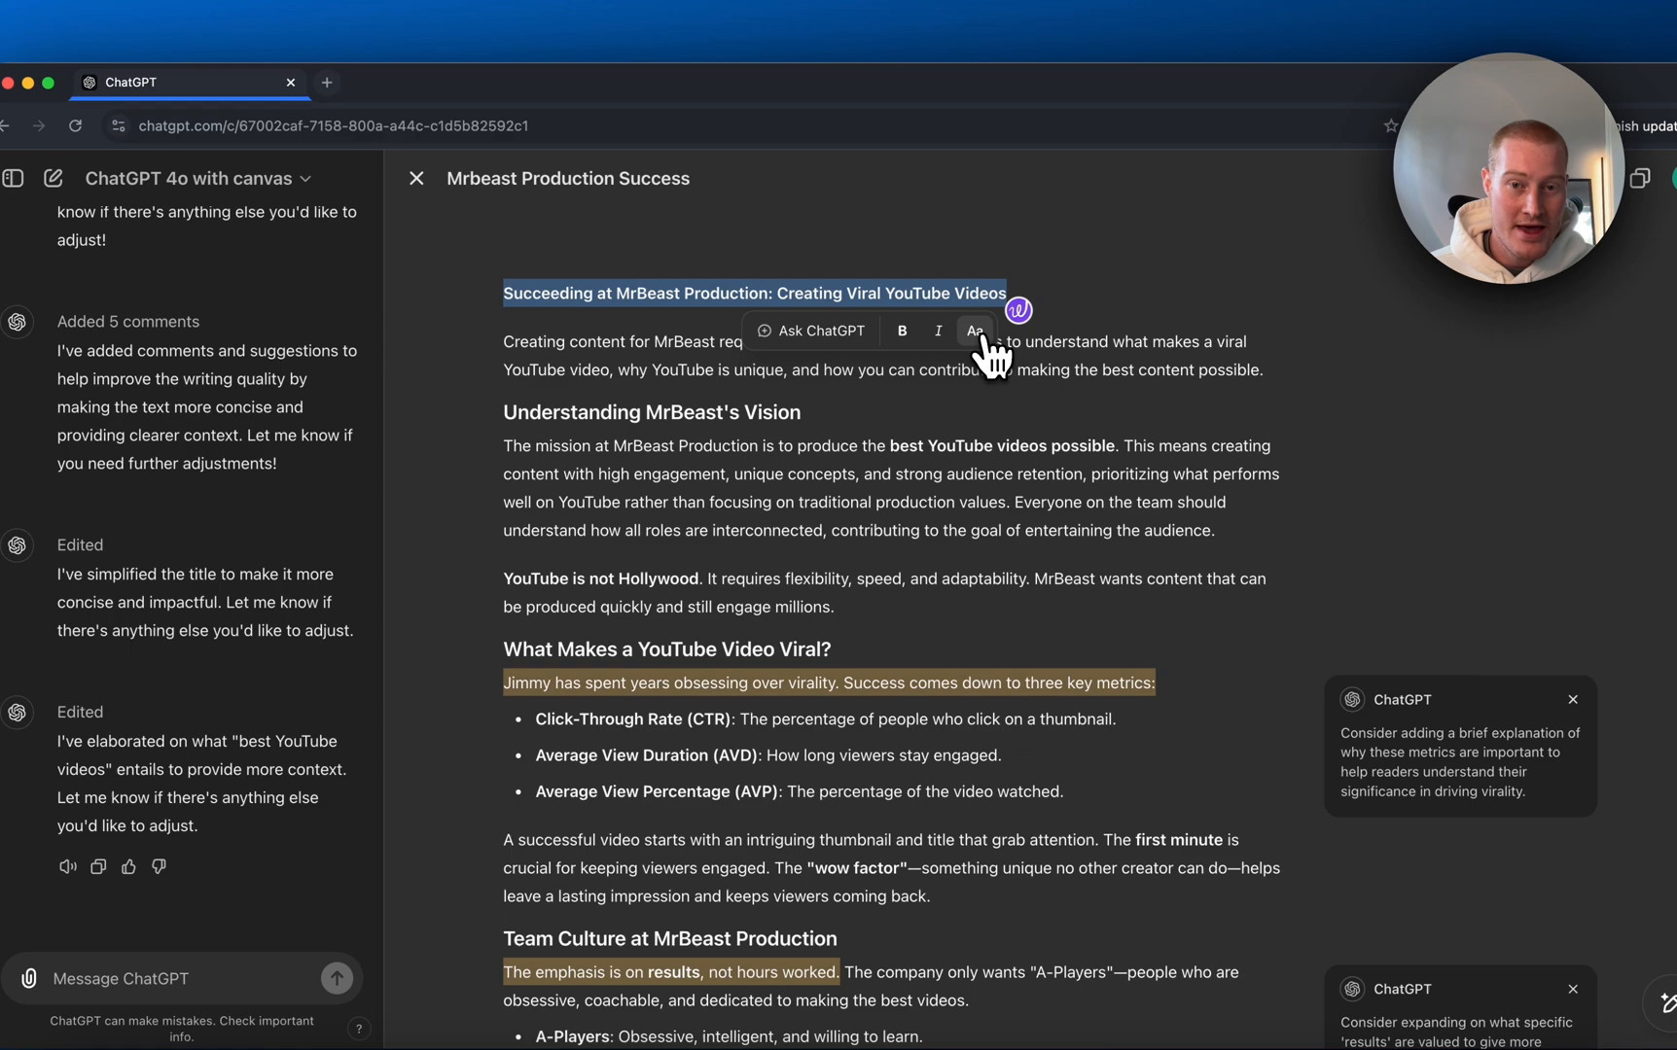
pyautogui.click(812, 331)
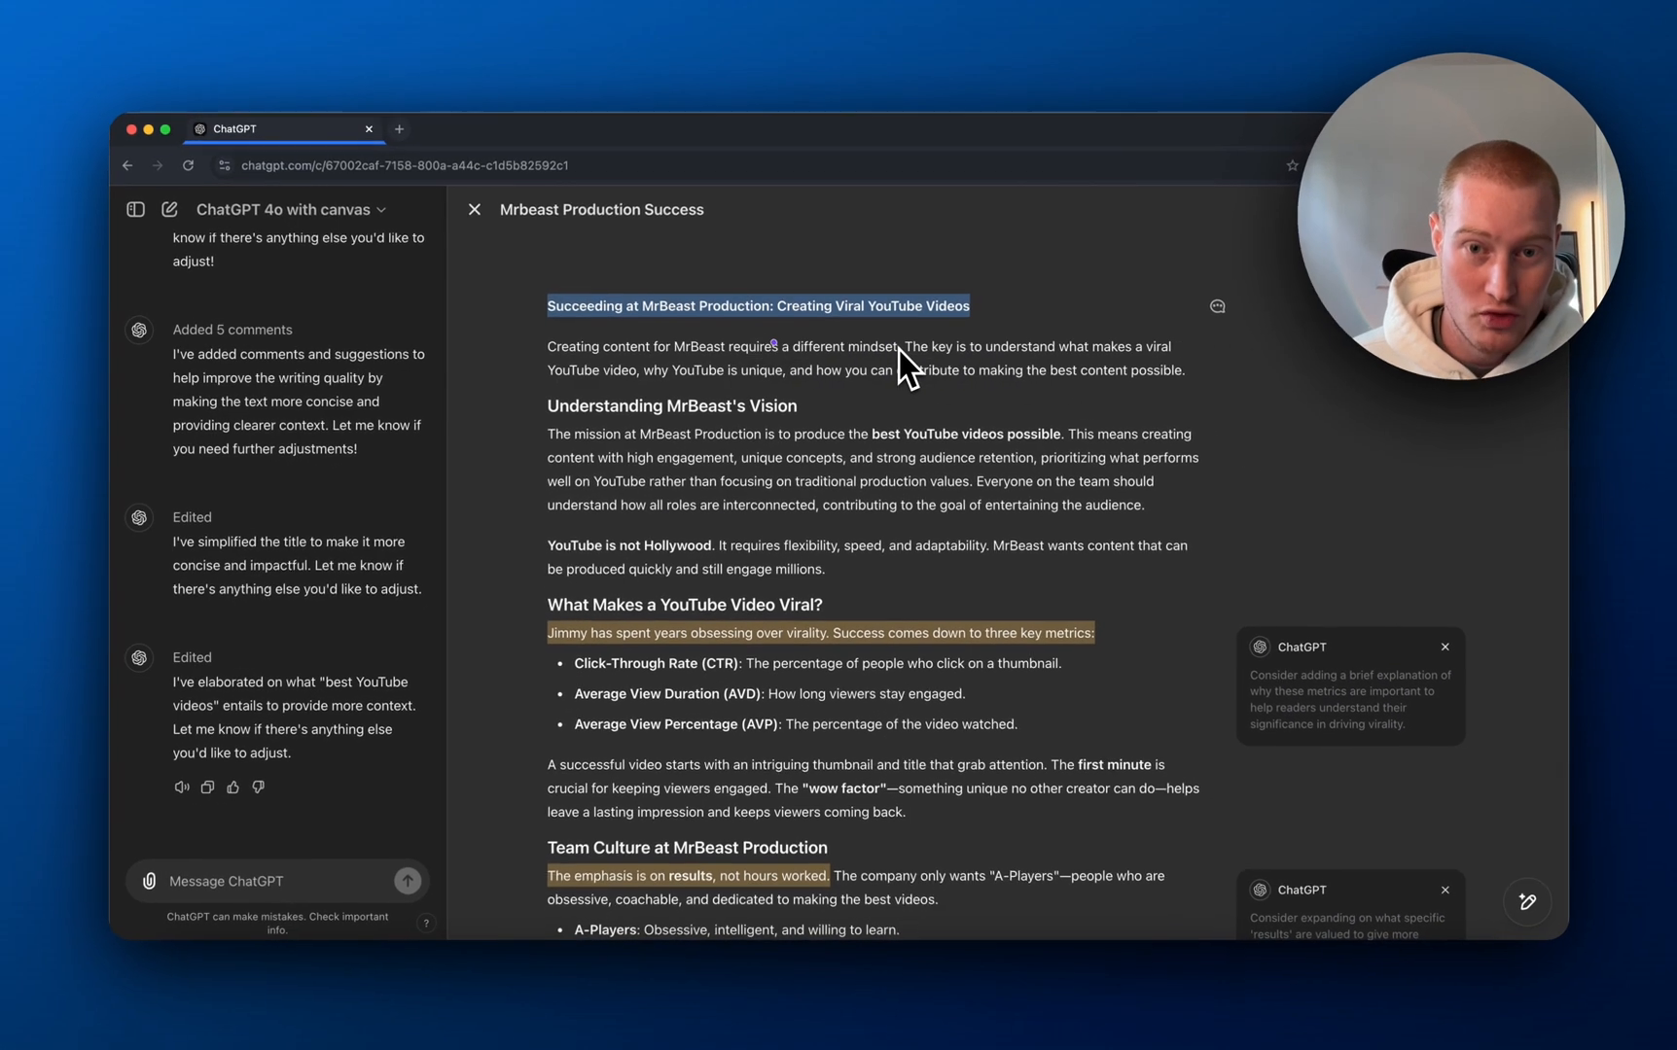
pyautogui.click(364, 735)
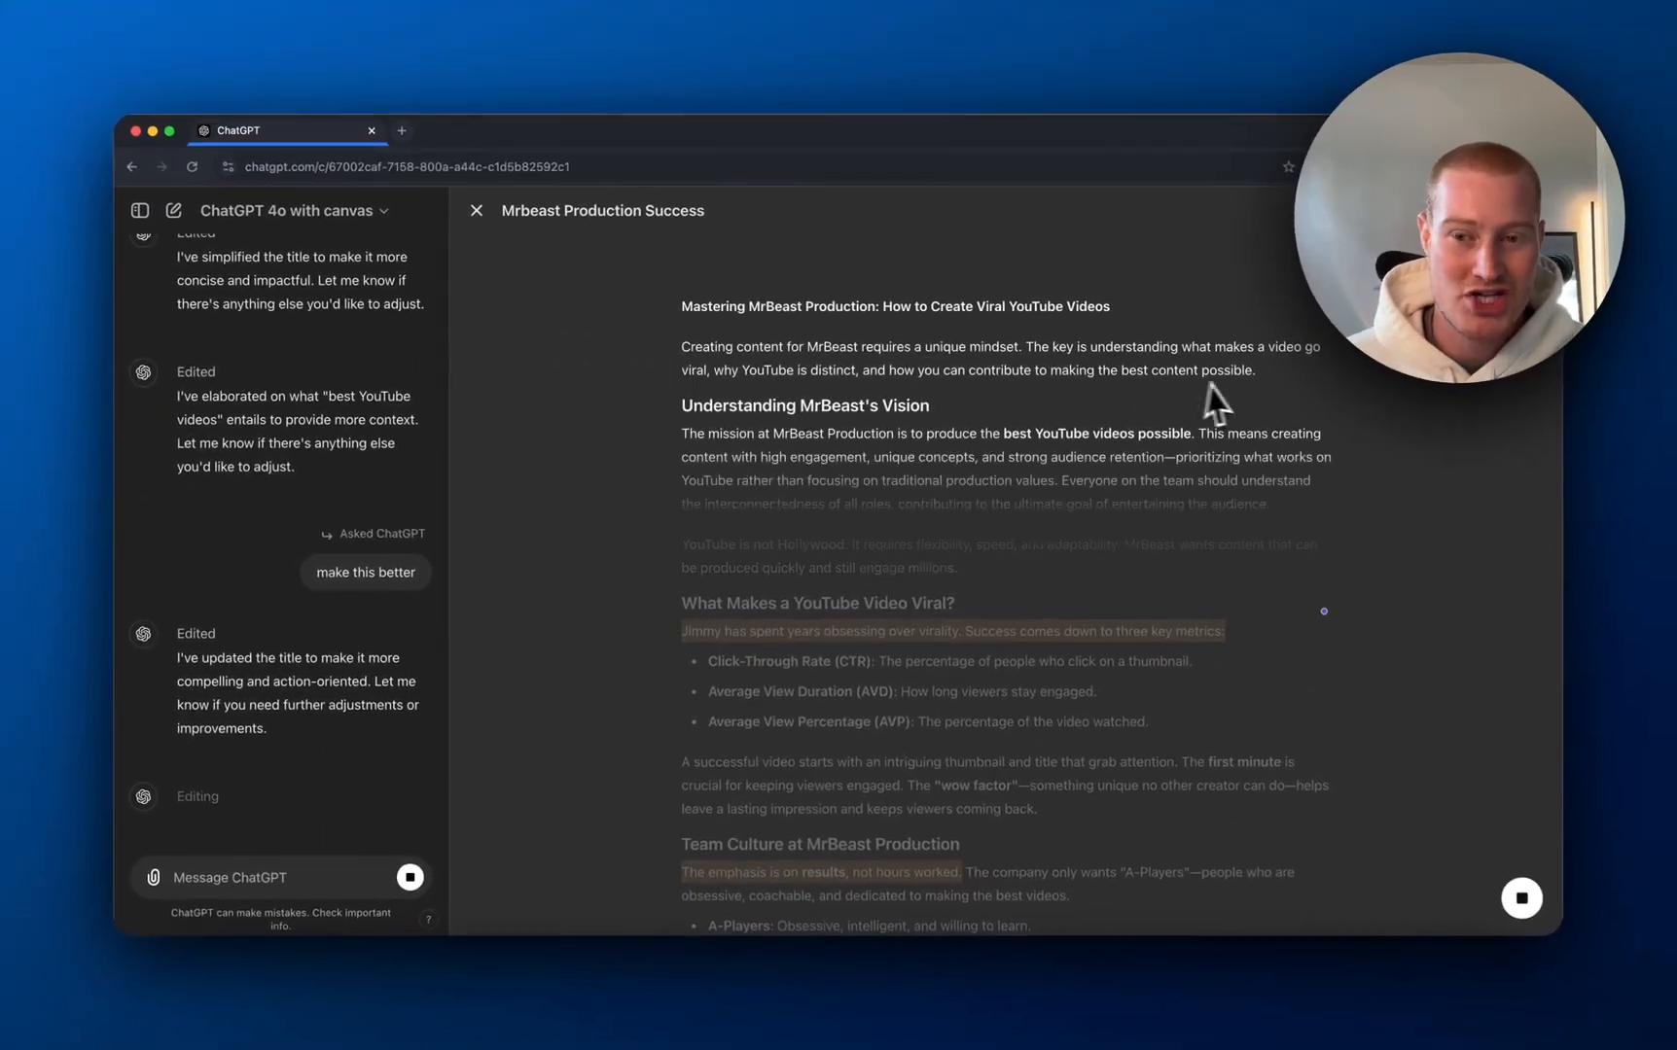
pyautogui.scroll(-3)
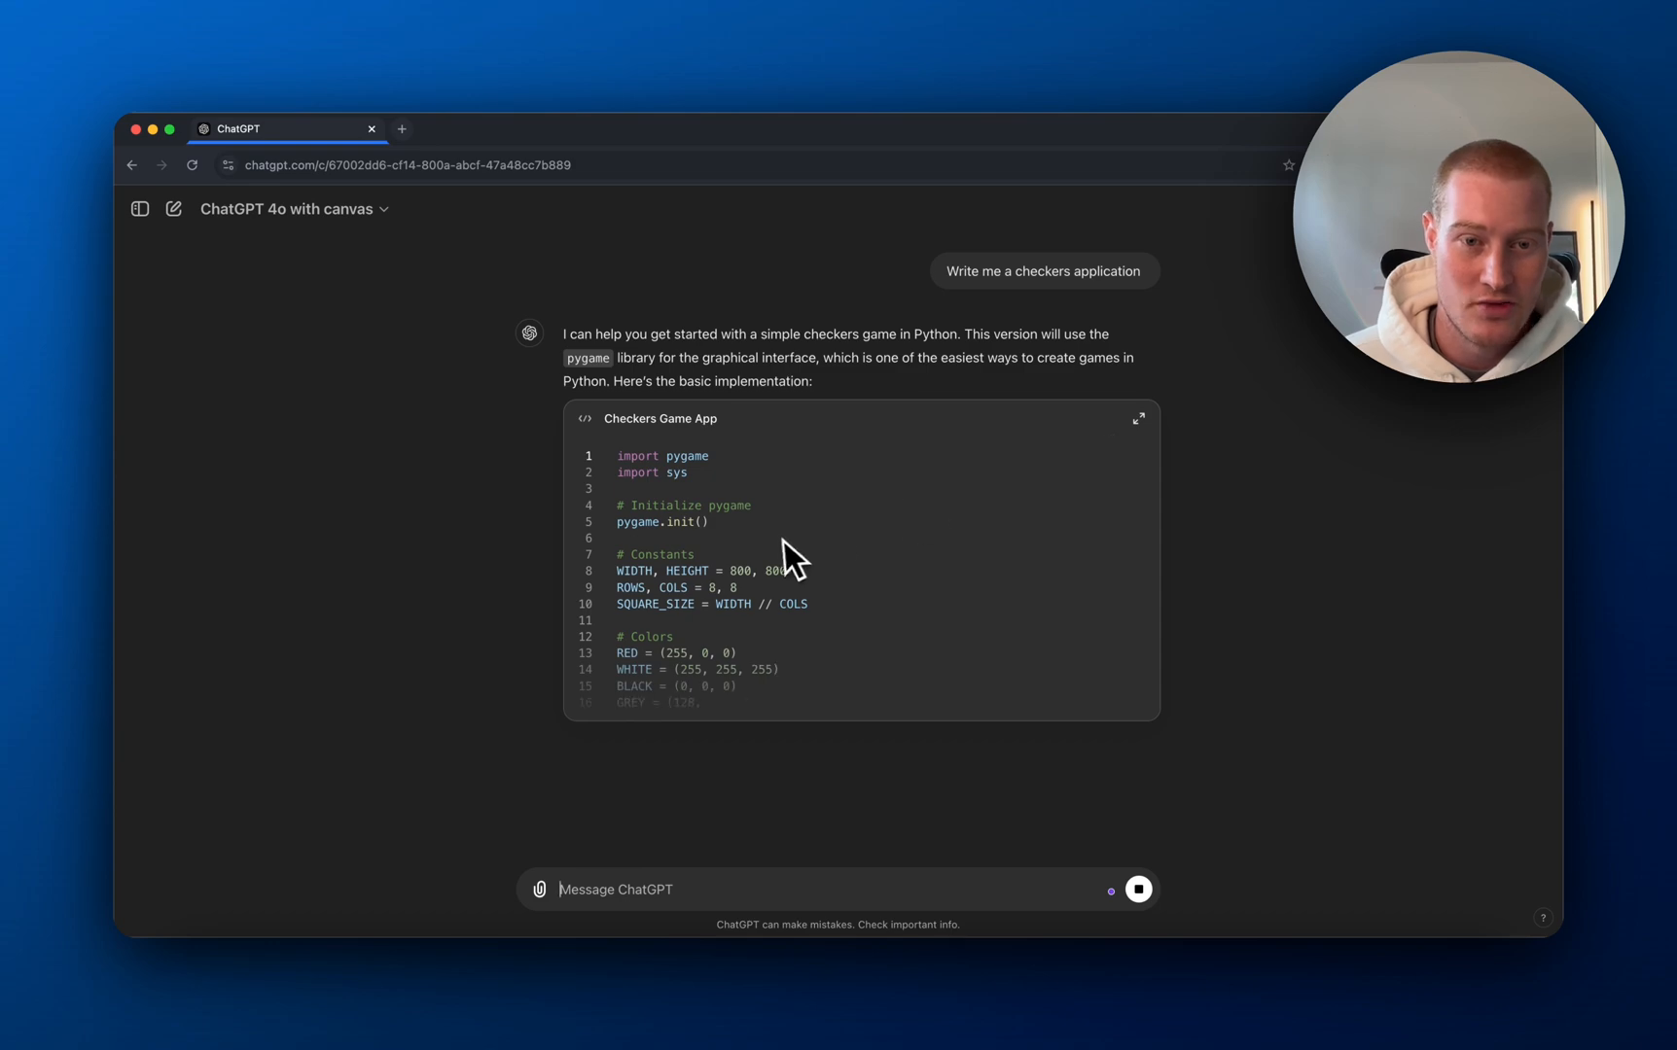
# - Expand the Checkers Game App code card to view the pygame-based Python code full-size
pyautogui.click(1136, 418)
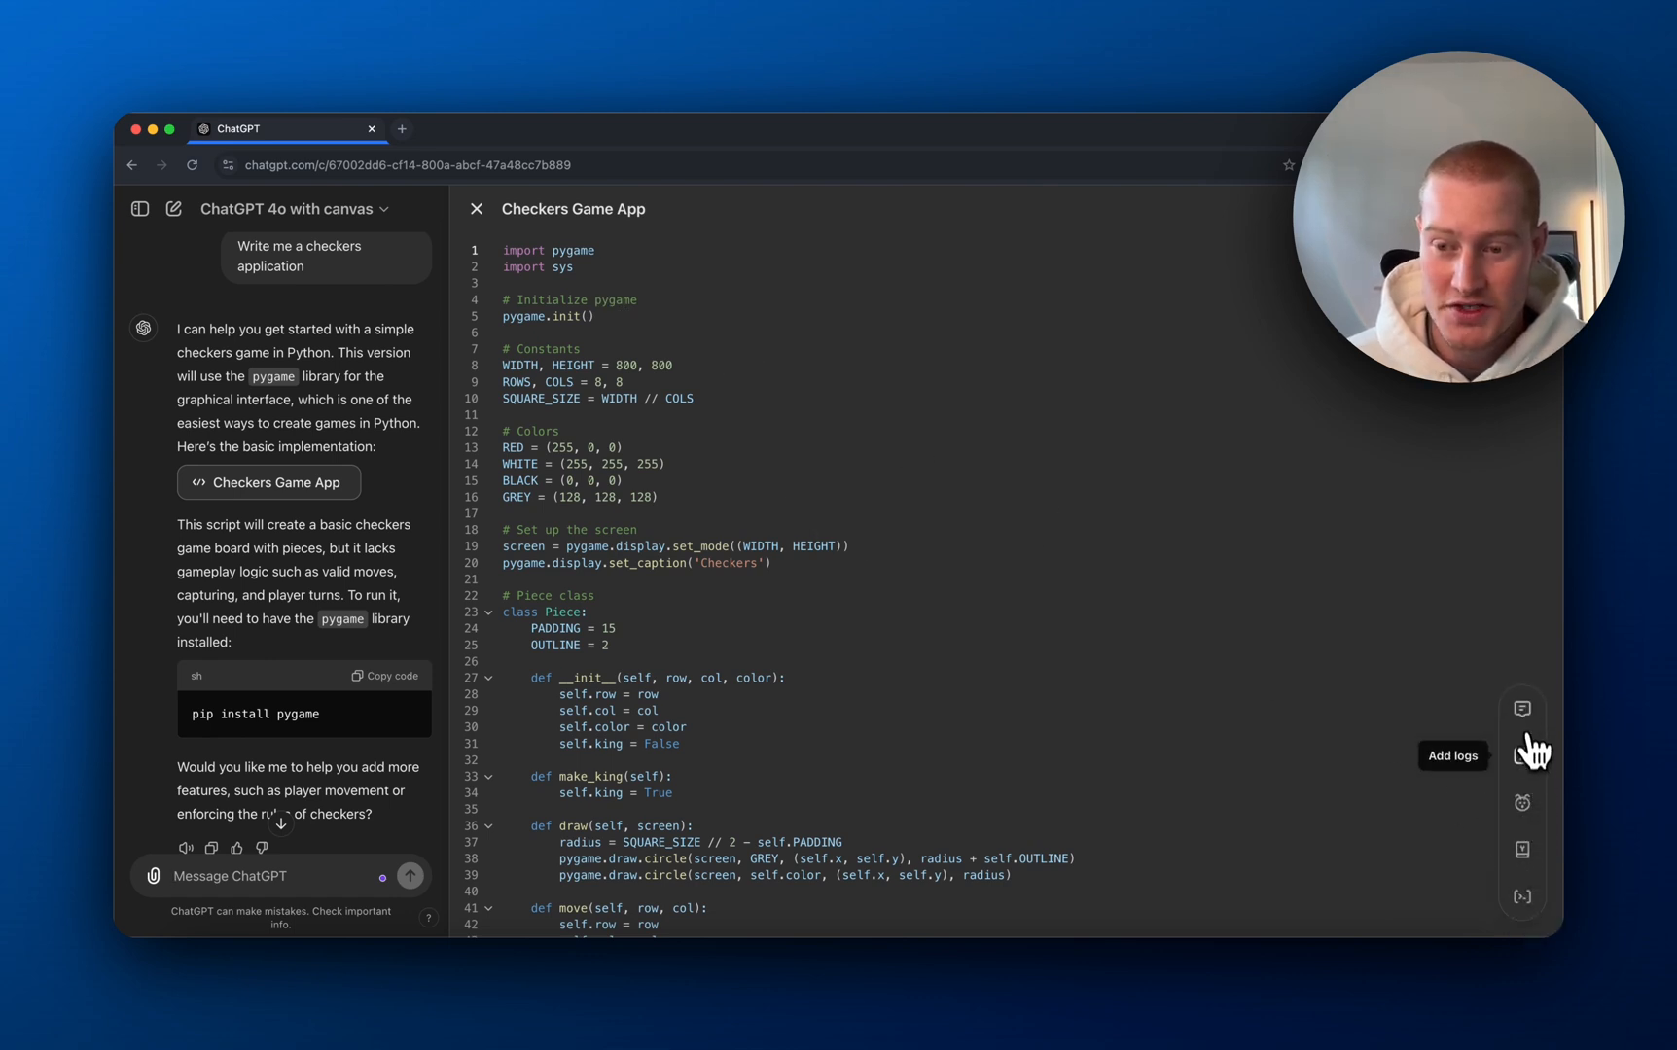
pyautogui.moveTo(1522, 897)
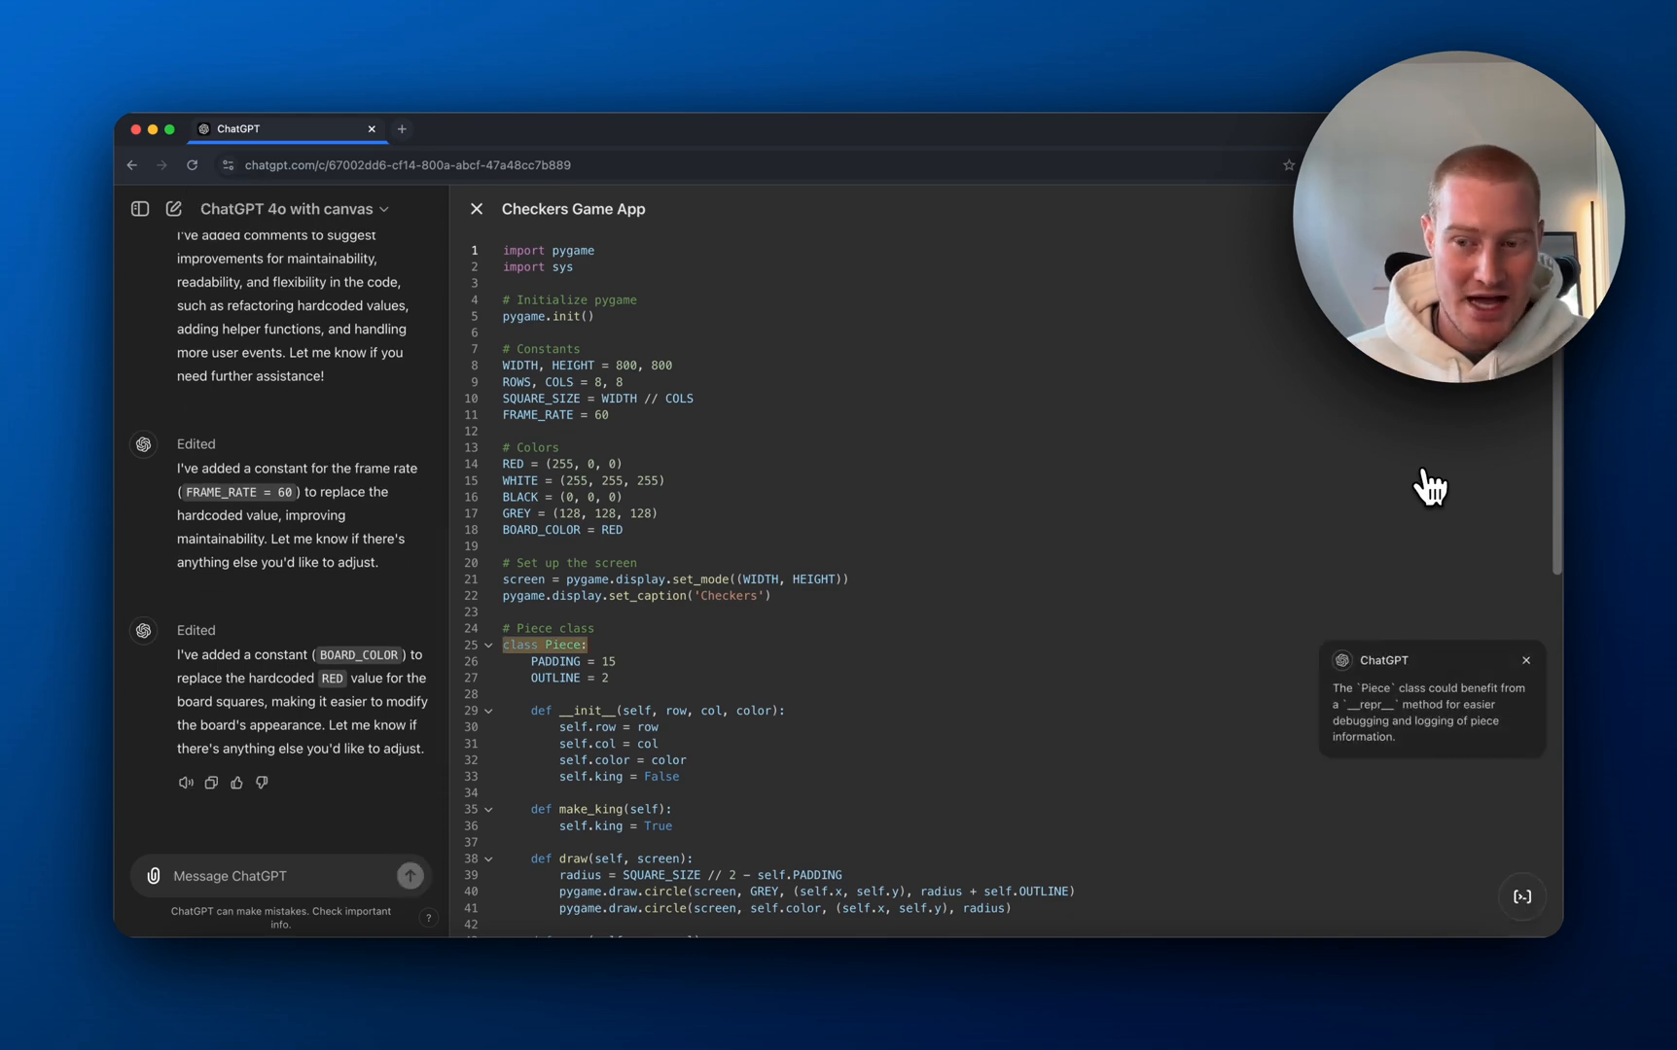
# - Review the checkers code now using FRAME_RATE and BOARD_COLOR constants instead of hardcoded values
pyautogui.scroll(-3)
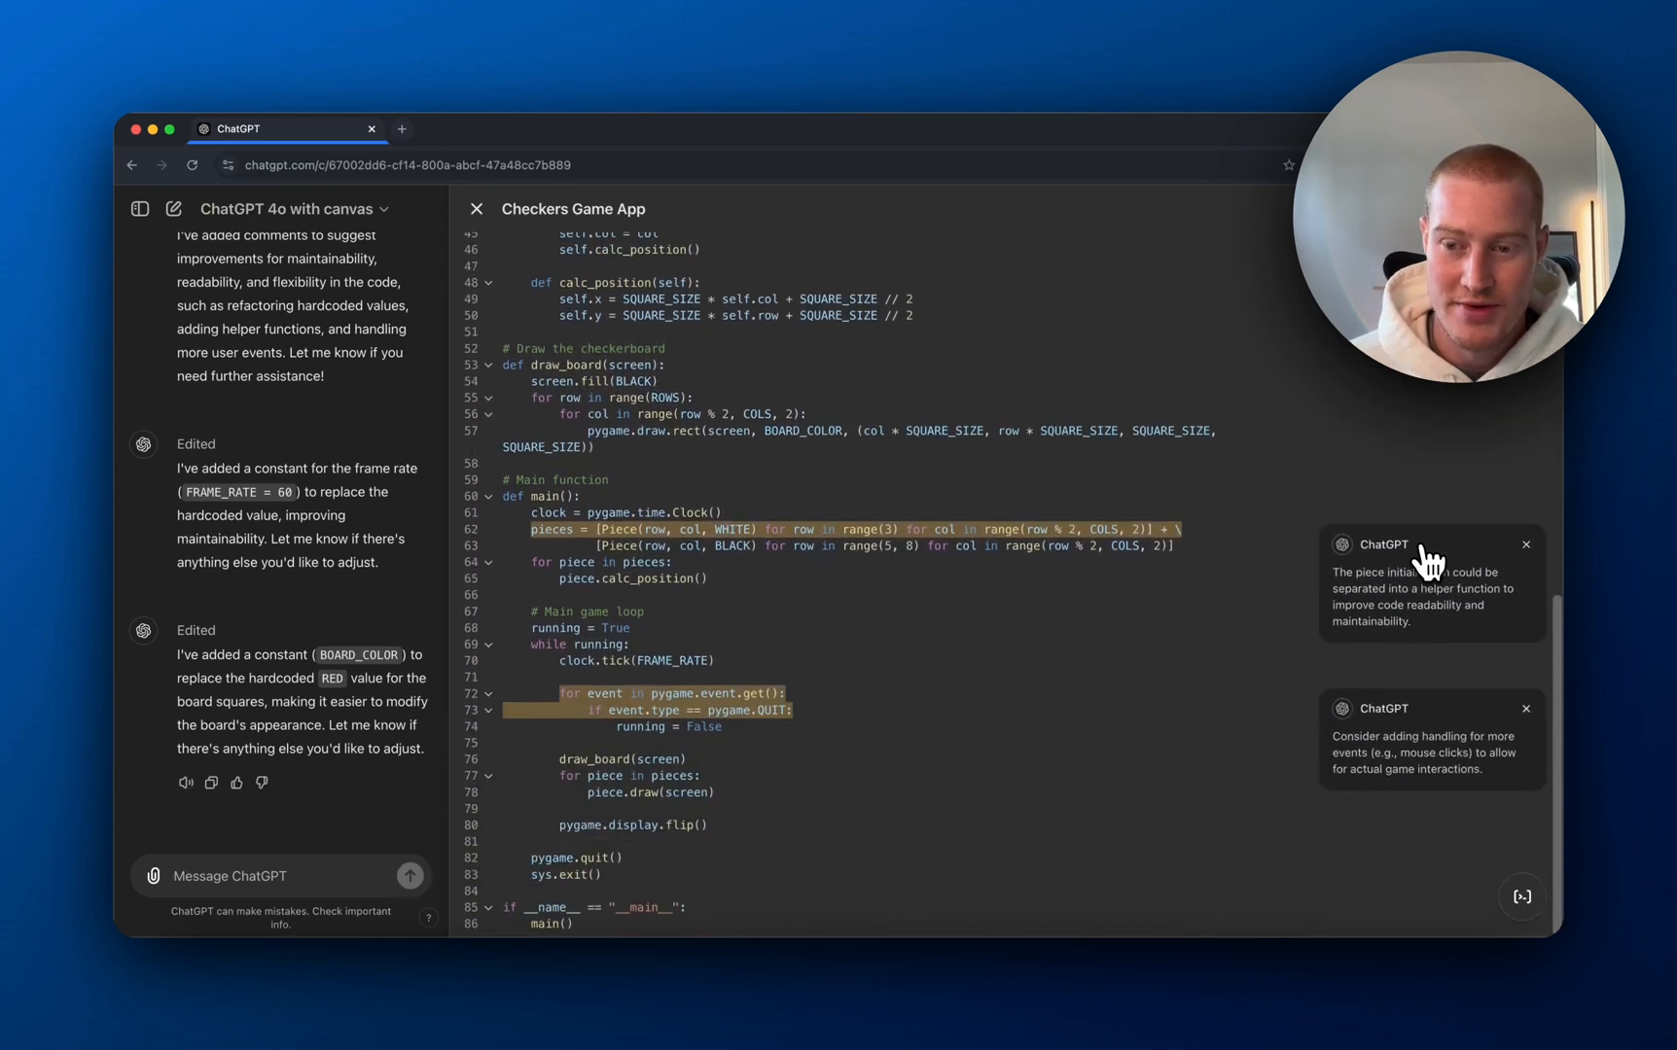
pyautogui.moveTo(1521, 897)
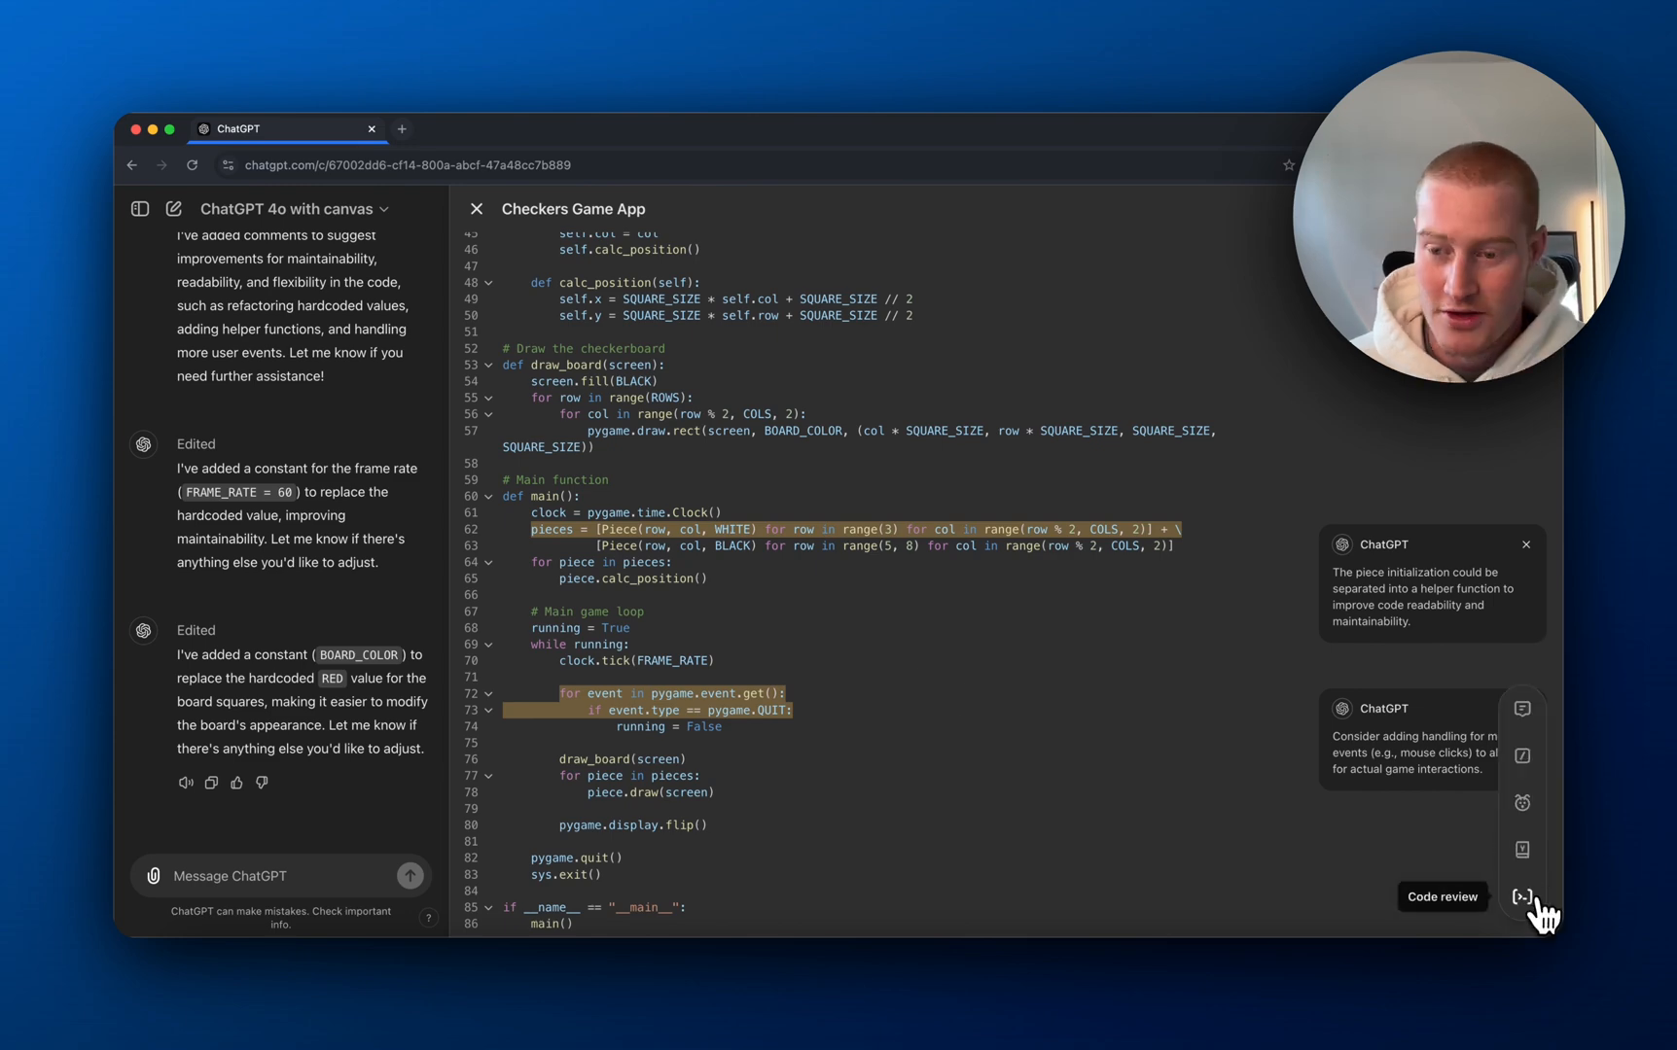
pyautogui.moveTo(1523, 850)
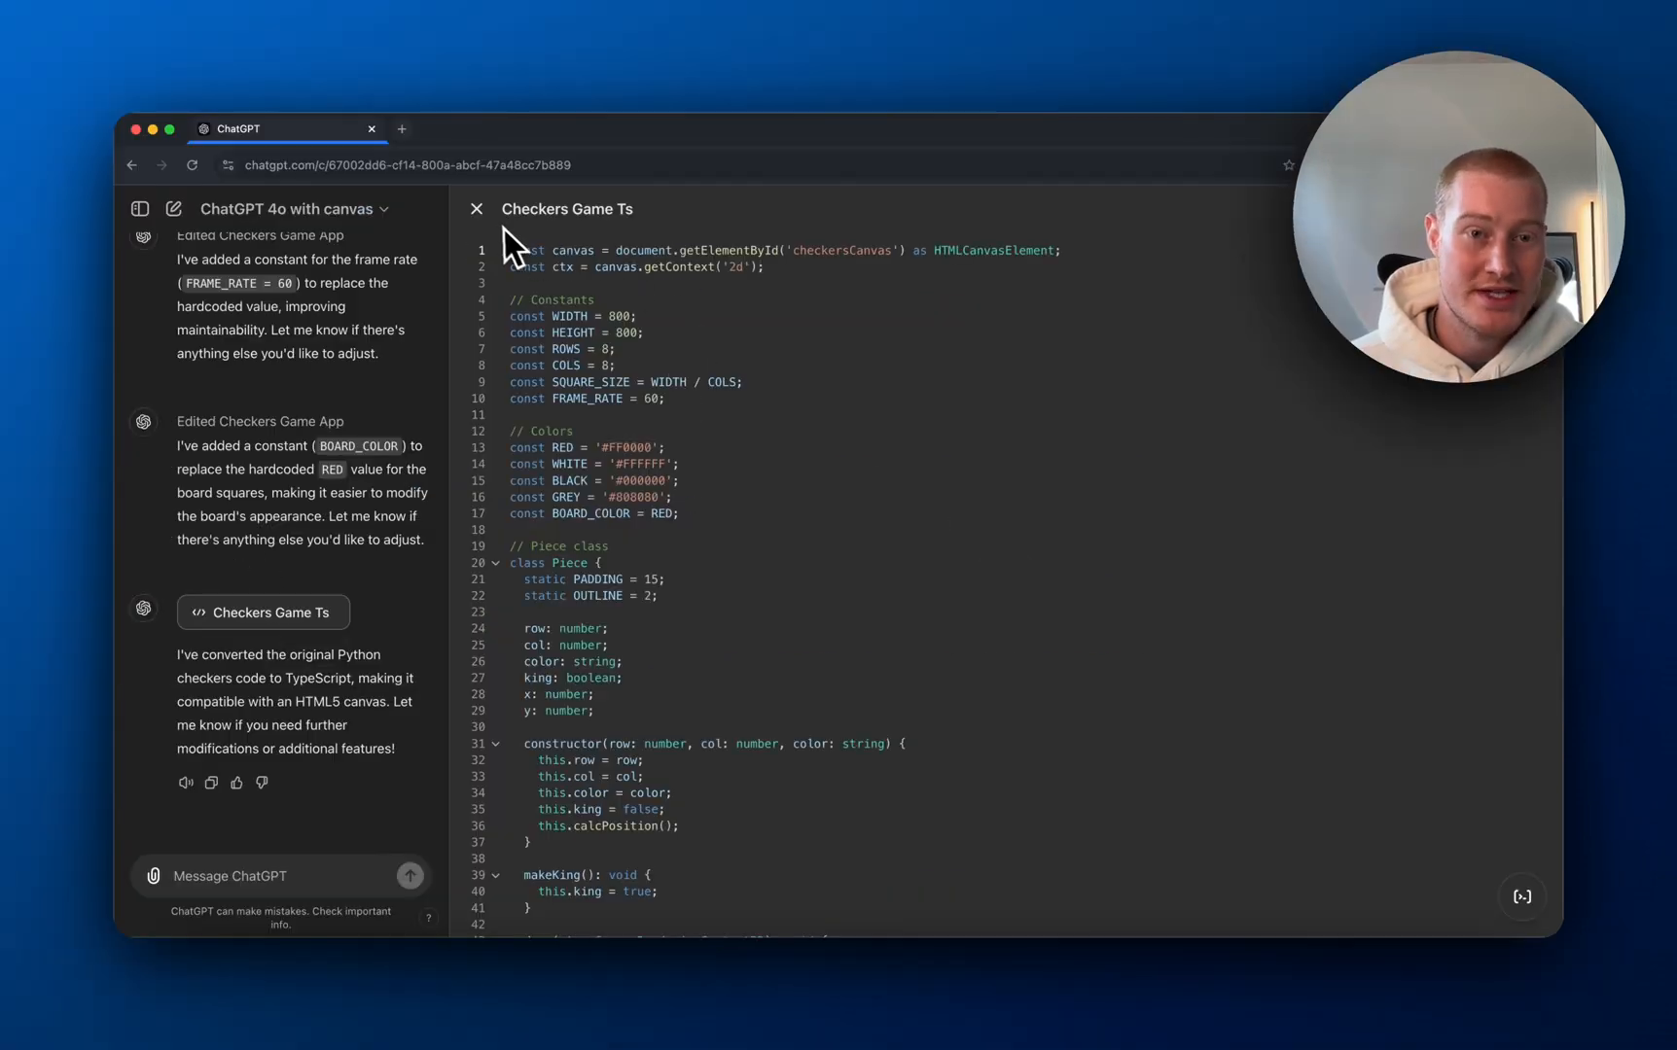
pyautogui.moveTo(1021, 437)
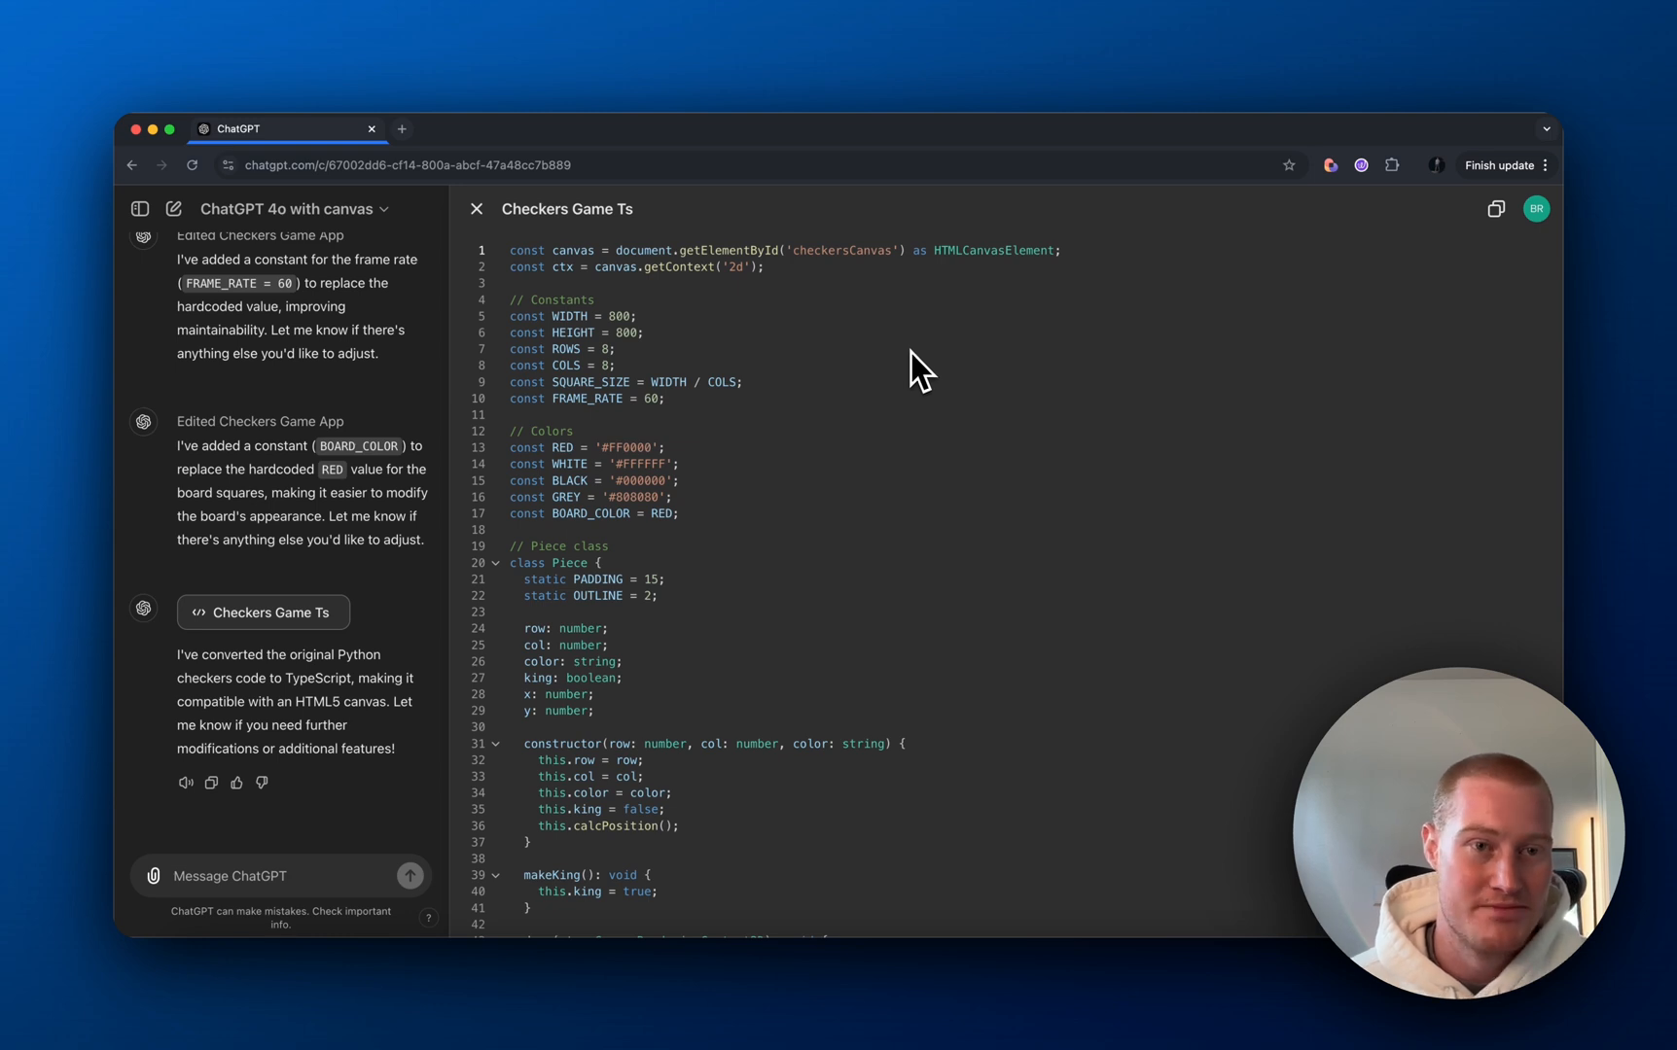
pyautogui.moveTo(1021, 362)
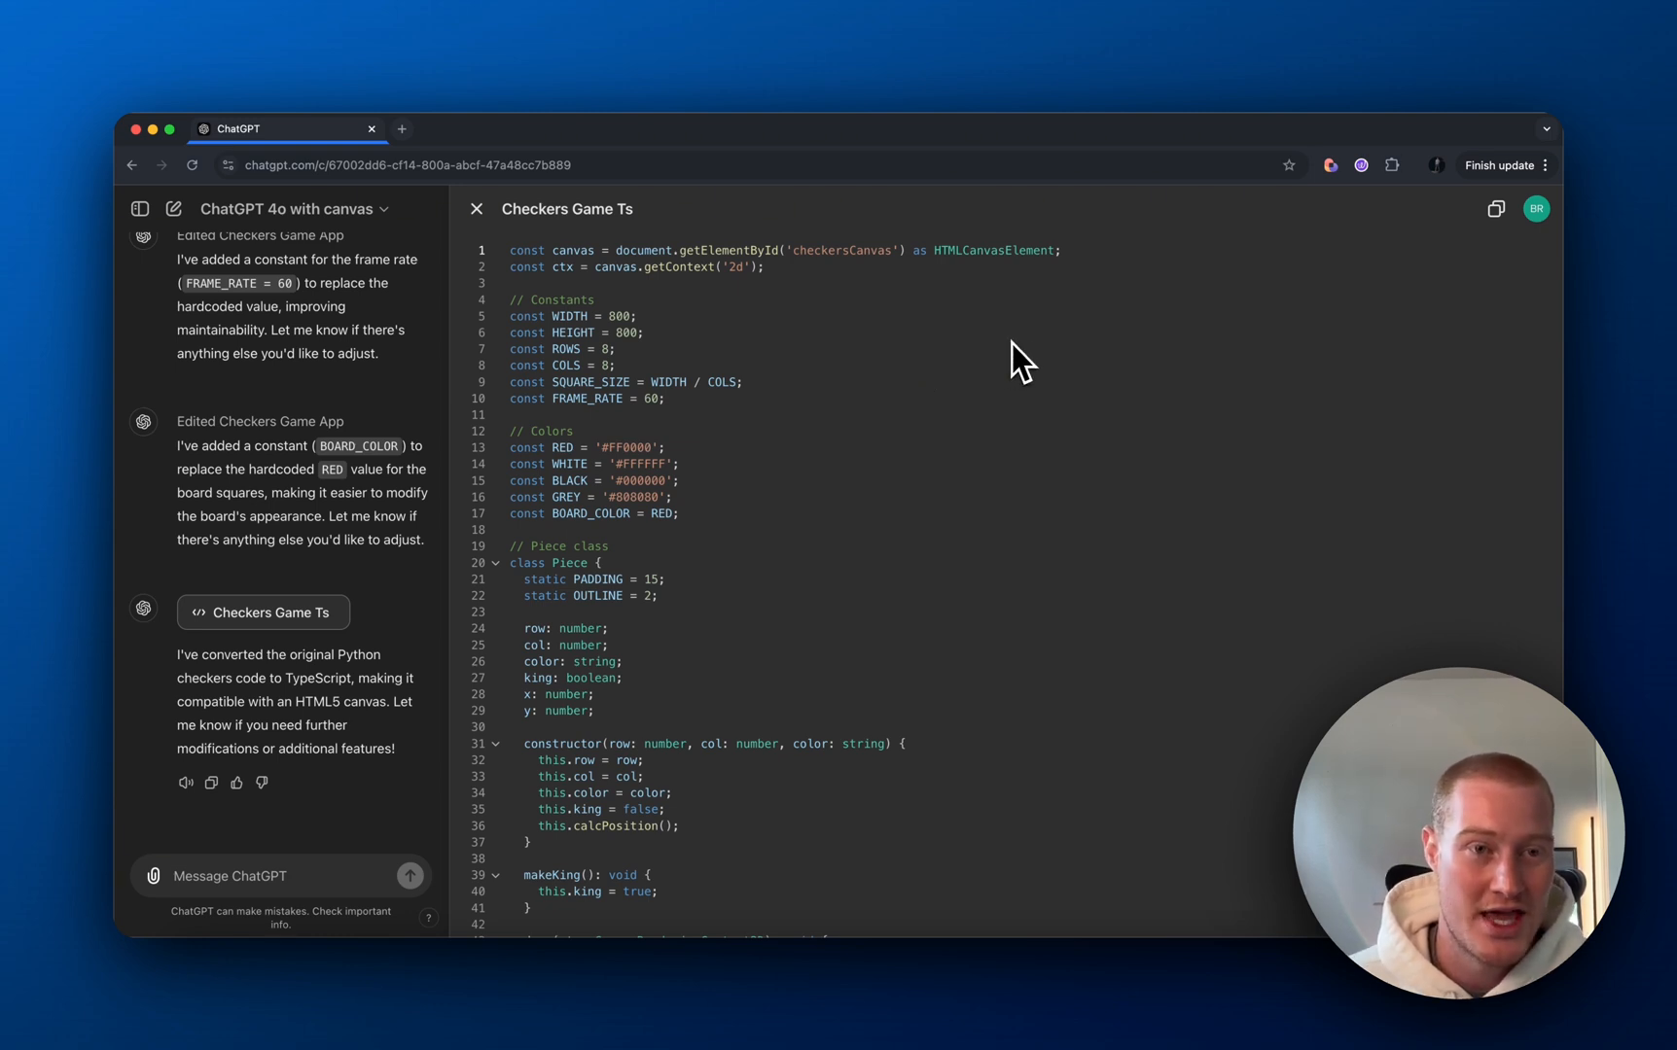